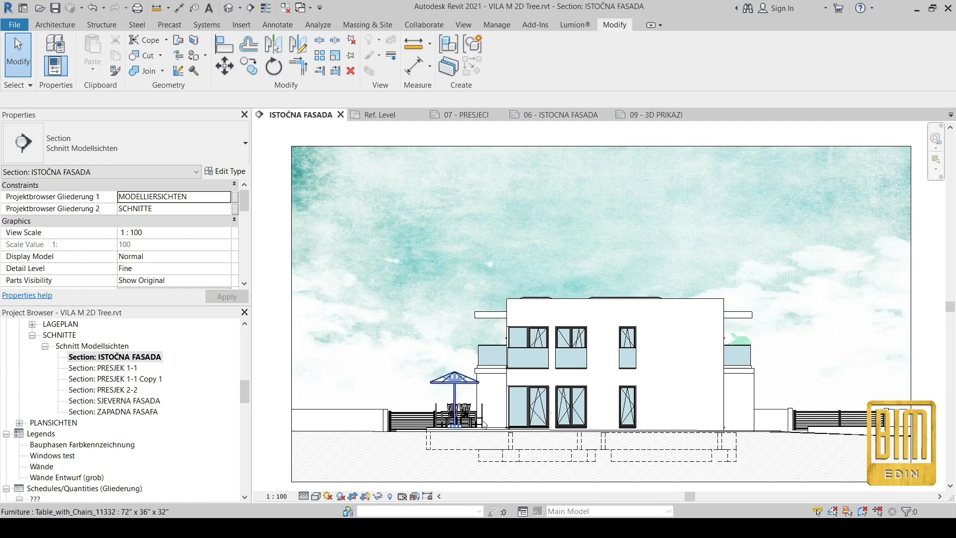
mouse_move(570, 346)
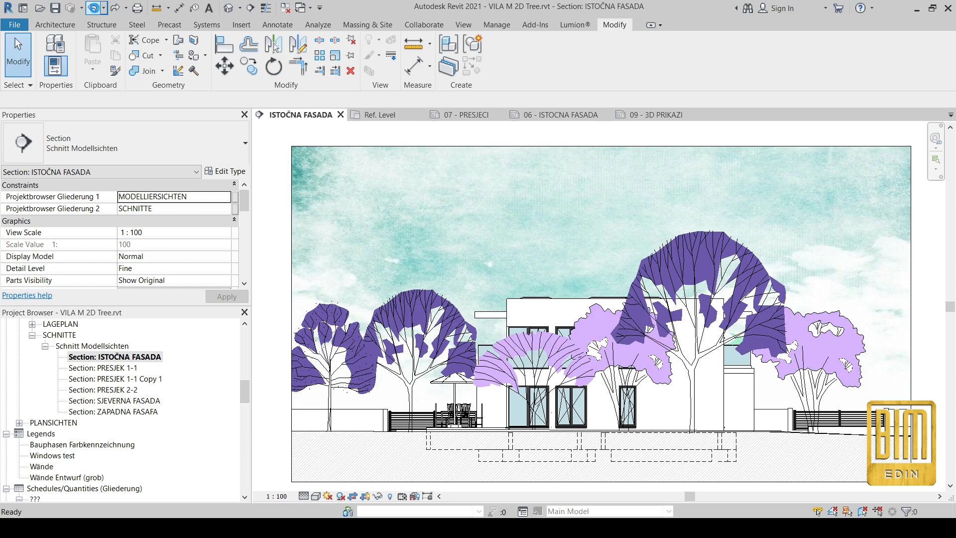
Step: Place another purple 2D tree detail component left of the tallest tree, in front of the house
left_click(695, 273)
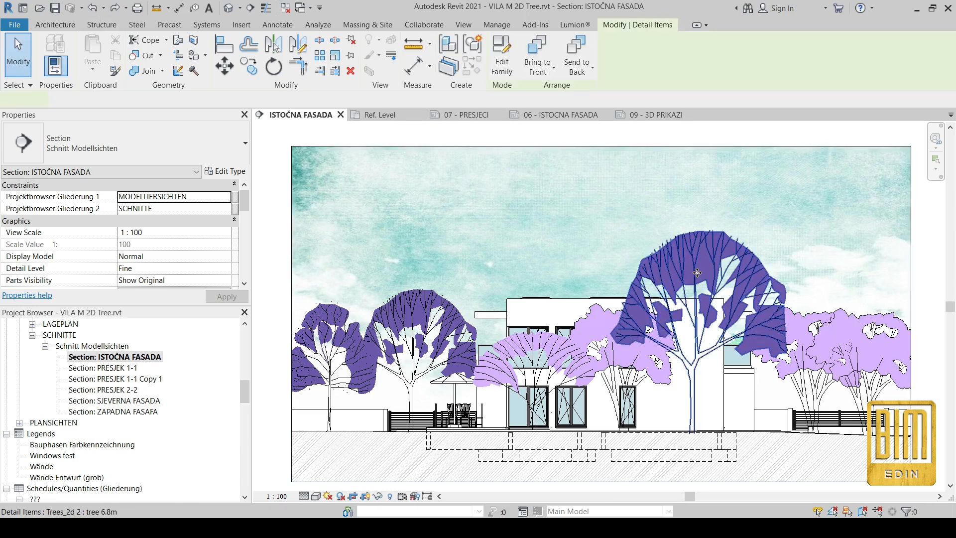
left_click(695, 273)
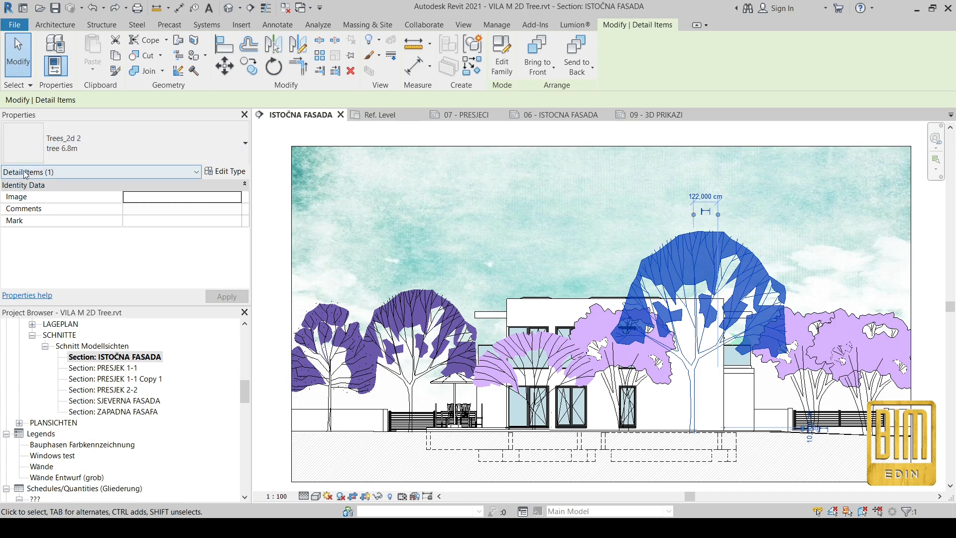
left_click(277, 24)
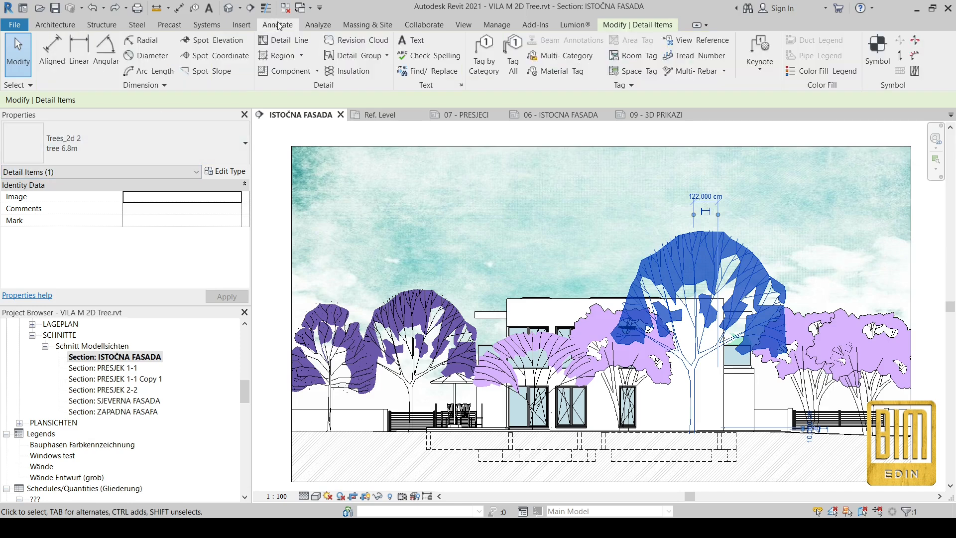
mouse_move(287, 71)
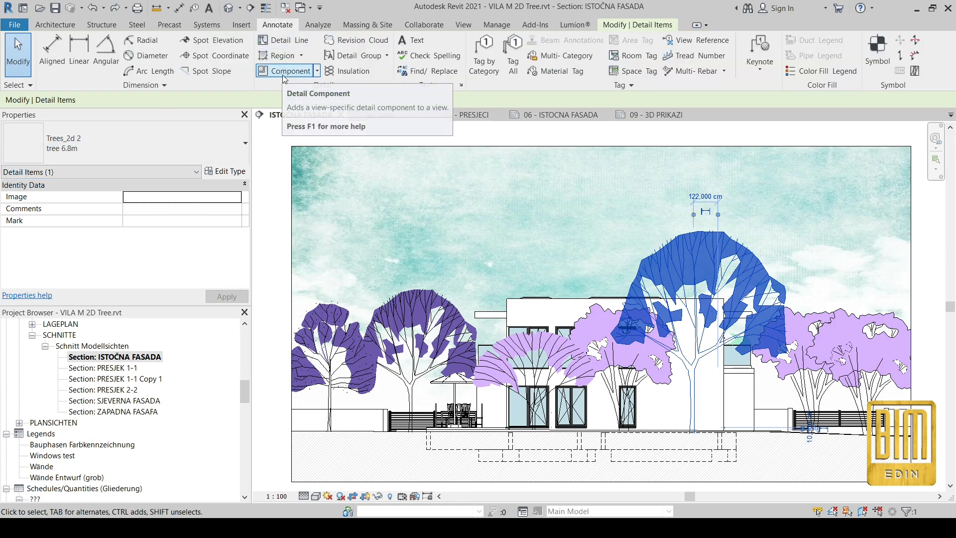
left_click(287, 70)
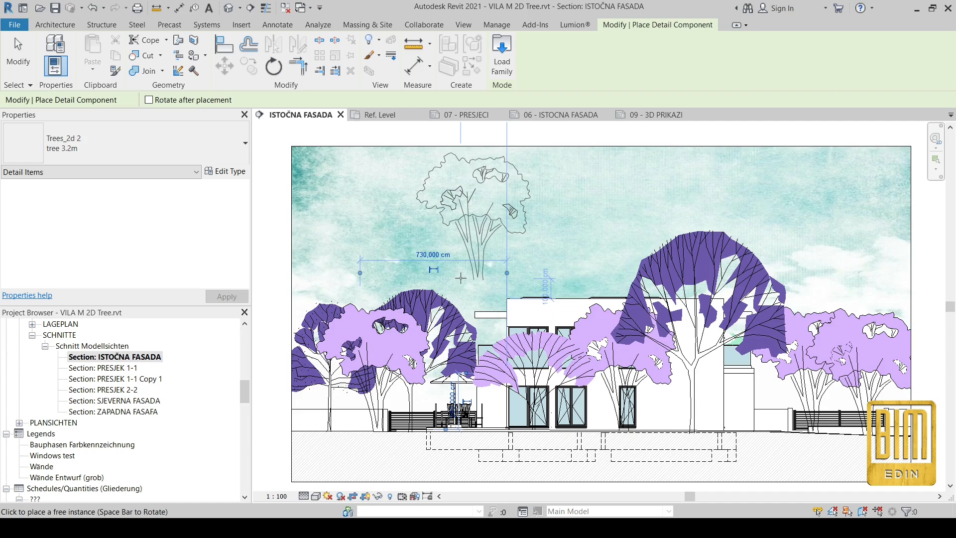
left_click(245, 143)
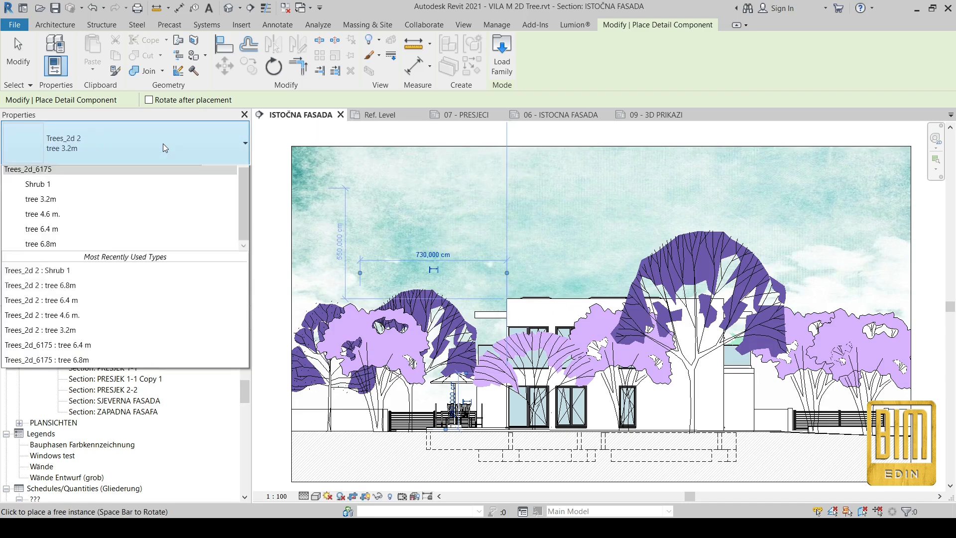
left_click(41, 229)
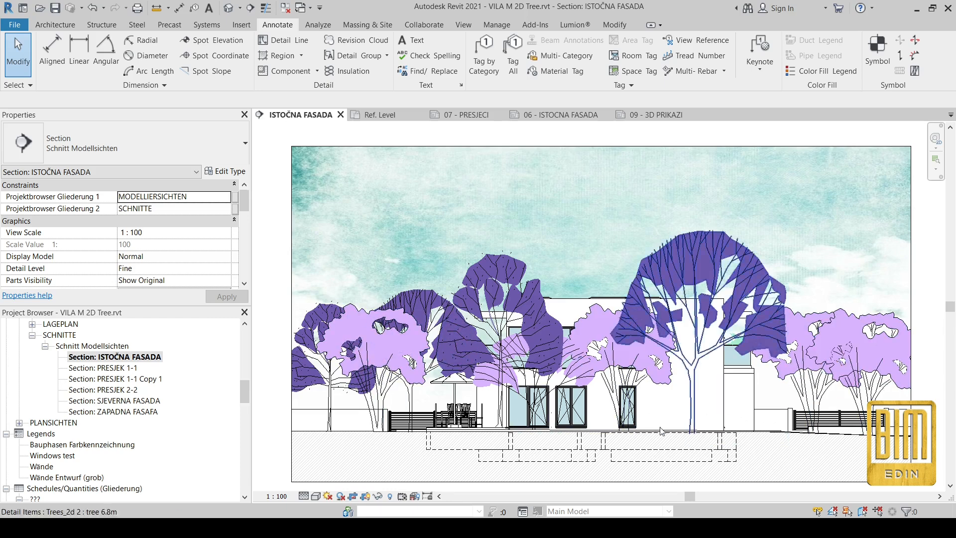
left_click(701, 293)
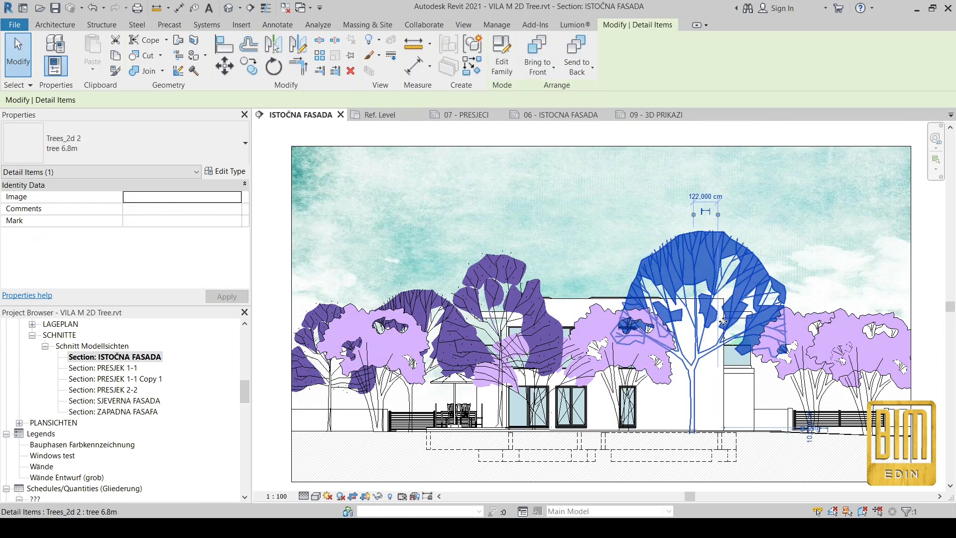
left_click(718, 391)
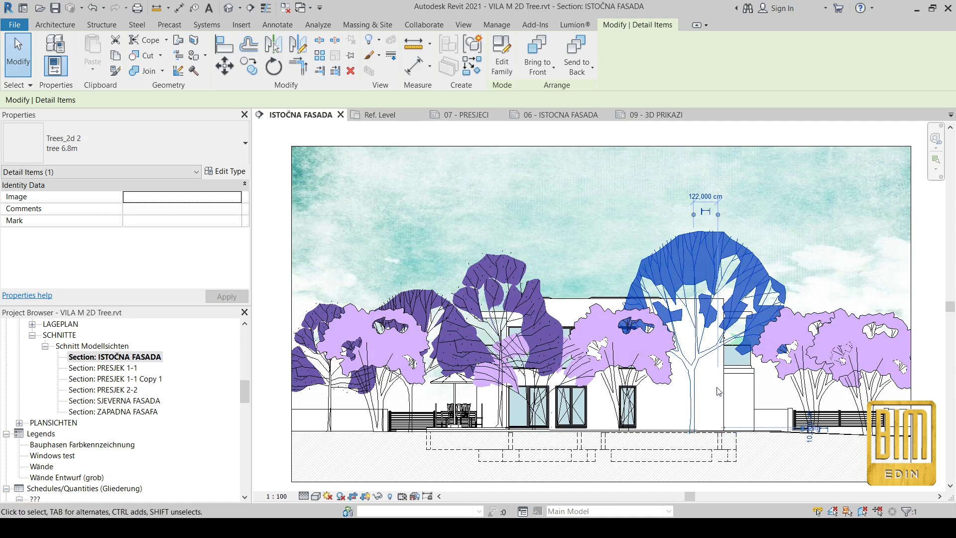
mouse_move(576, 55)
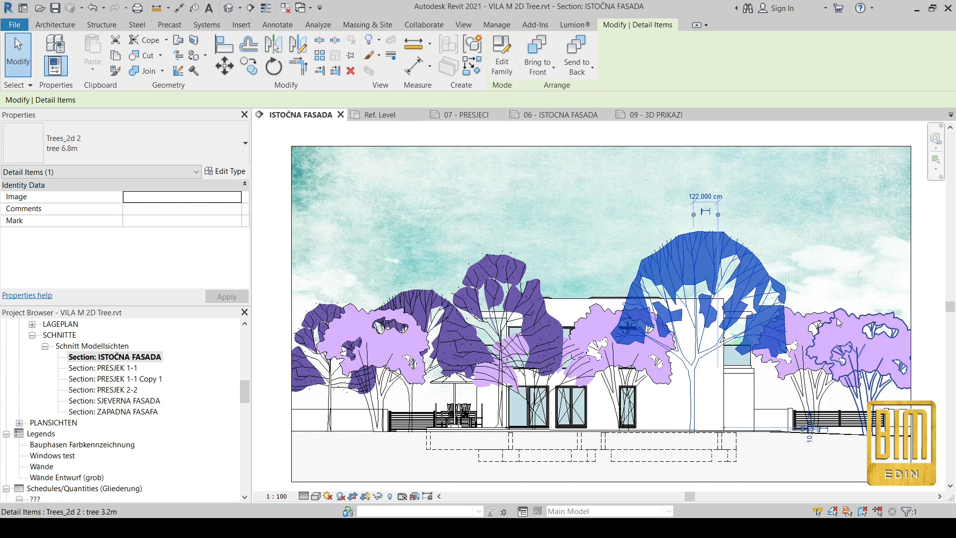
left_click(277, 24)
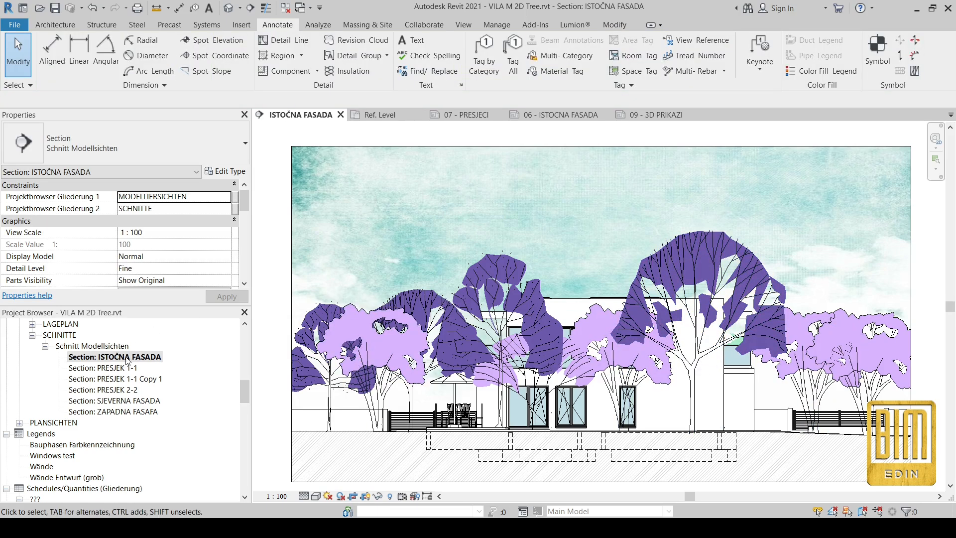
Step: Bring up the empty 06 - ISTOCNA FASADA sheet from the Project Browser
scroll("down", 3)
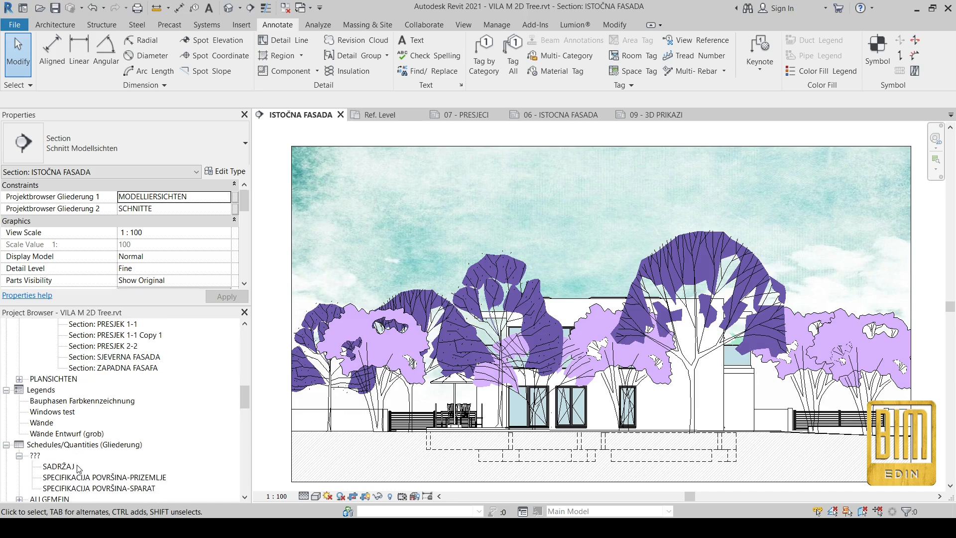
scroll("down", 3)
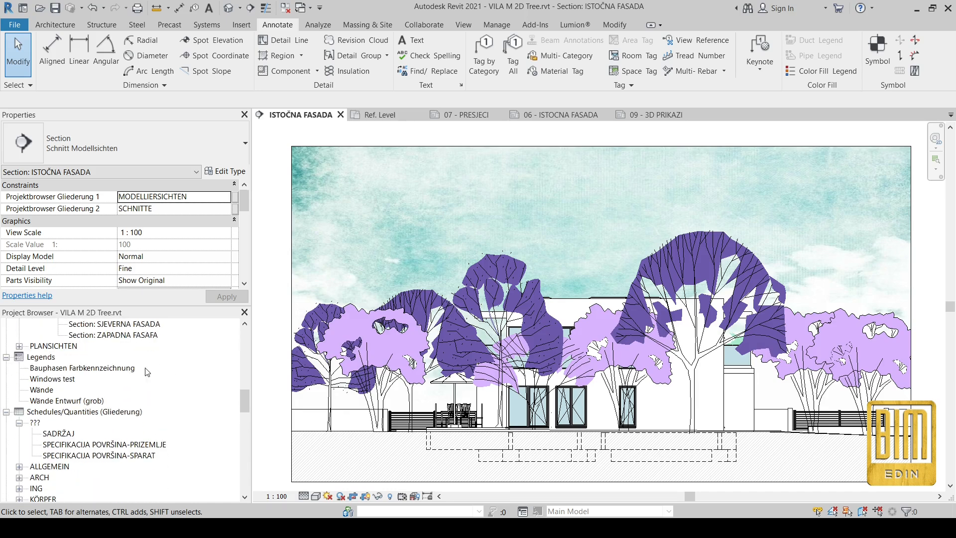
left_click(66, 412)
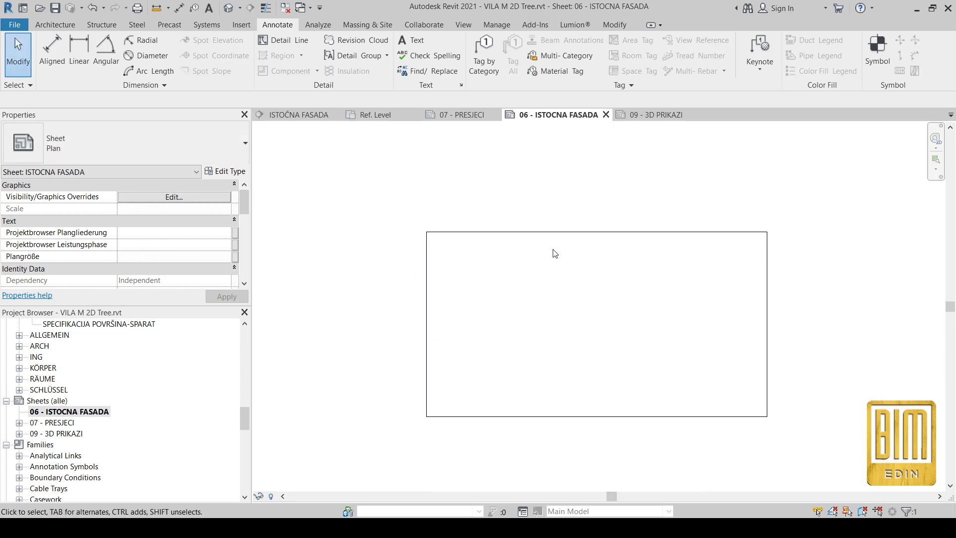
scroll("down", 3)
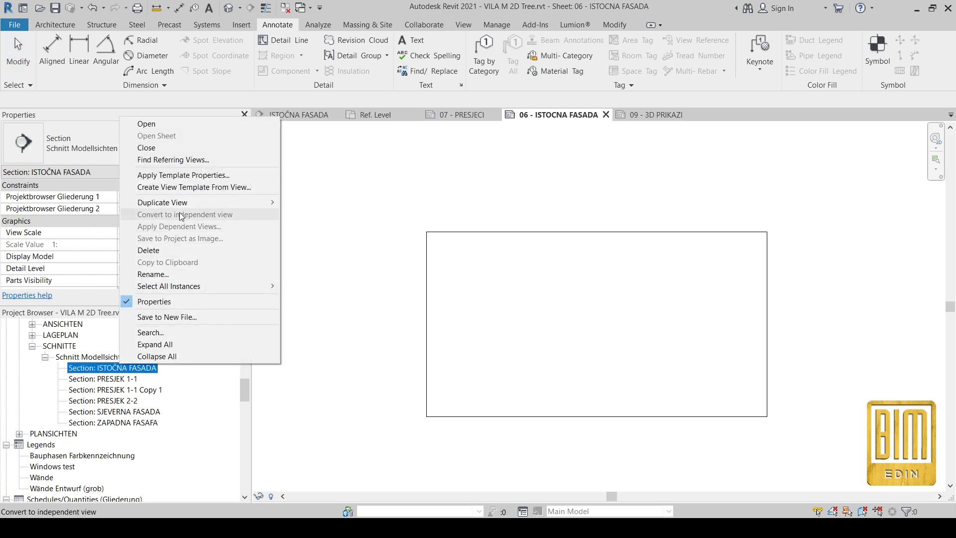
Step: Duplicate the ISTOČNA FASADA view and hide every category except Detail Items in the copy
left_click(163, 202)
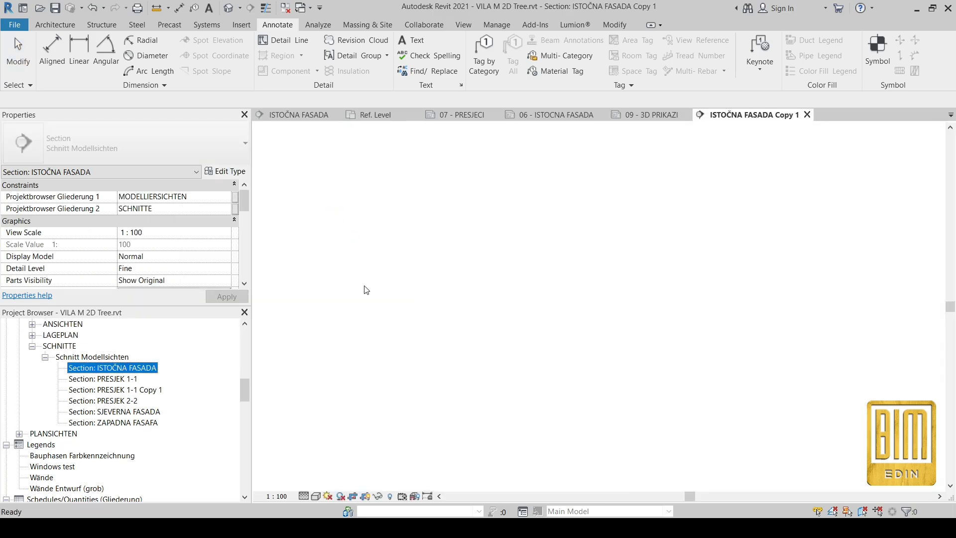
double_click(113, 379)
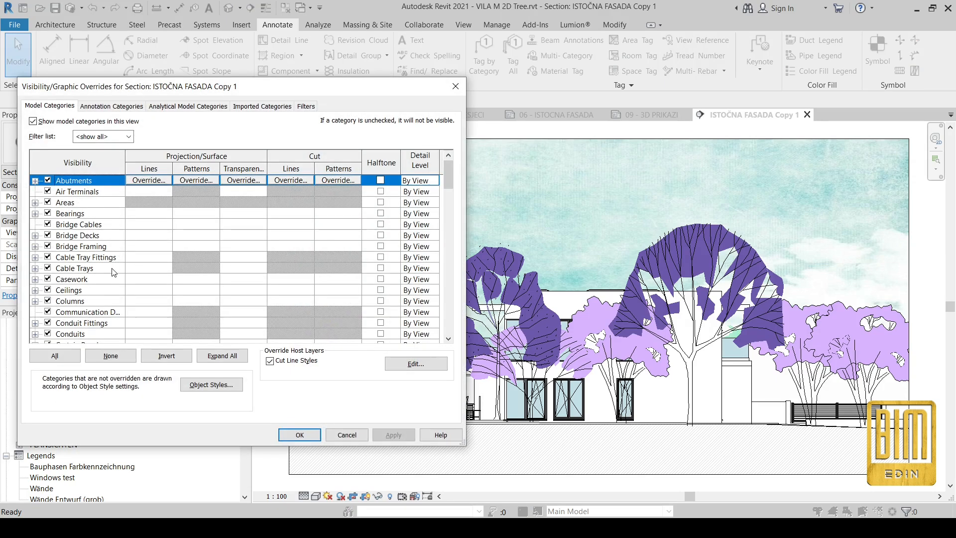
left_click(55, 355)
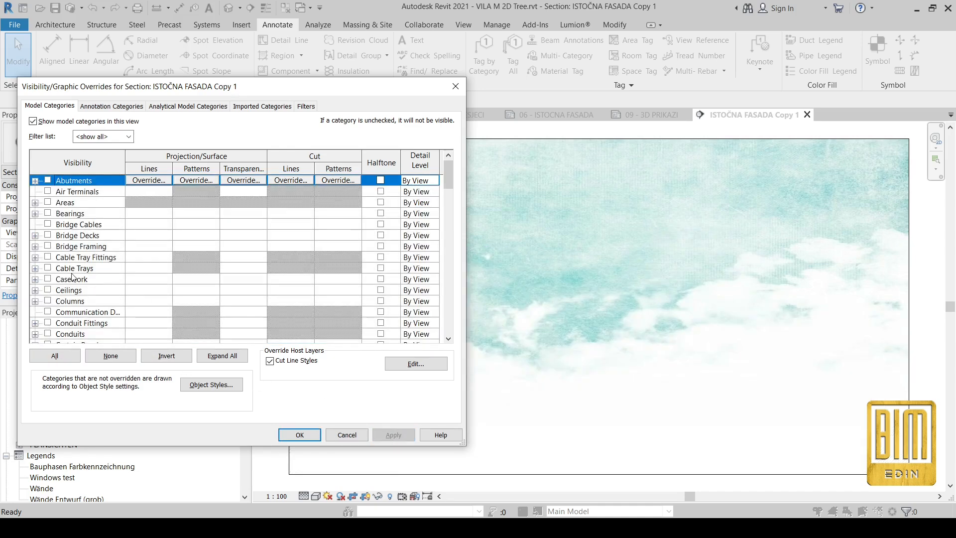
scroll("down", 3)
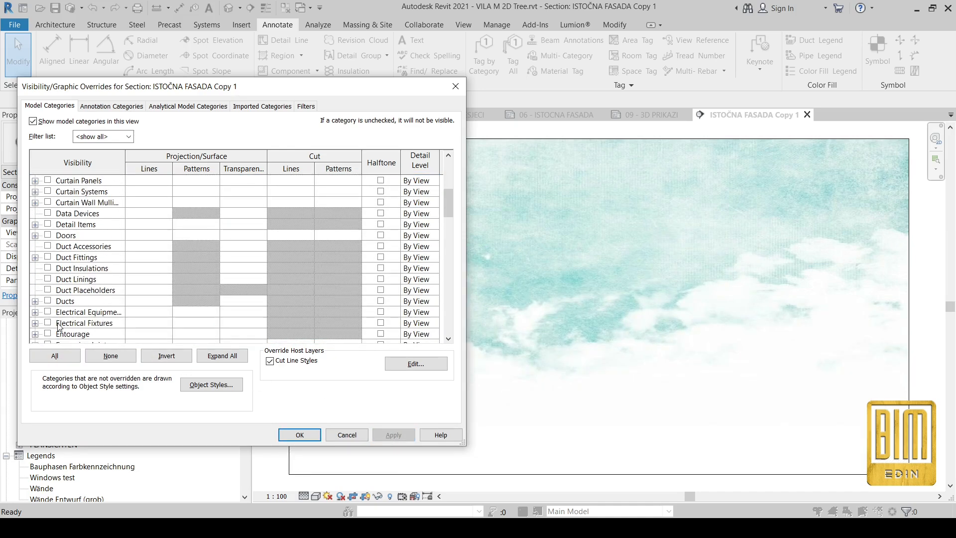
left_click(47, 223)
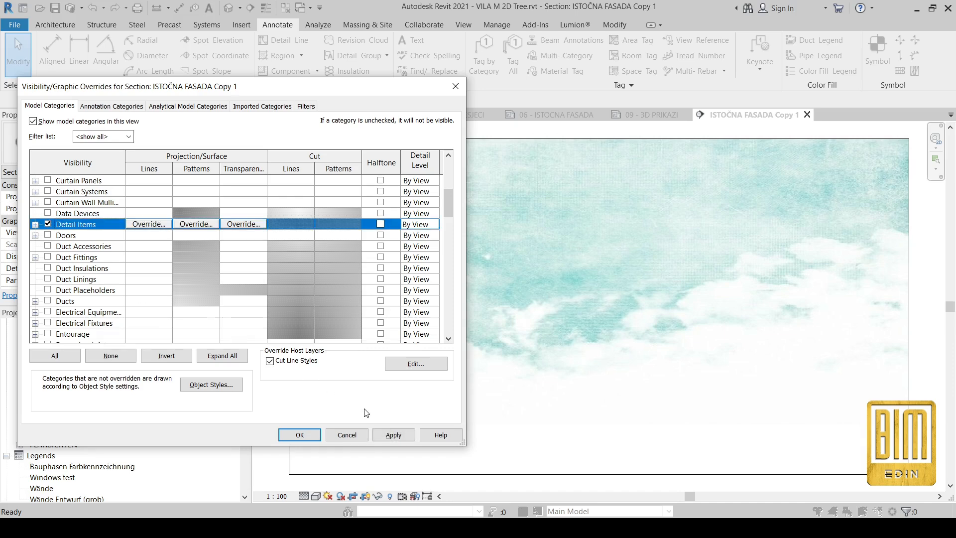
left_click(393, 435)
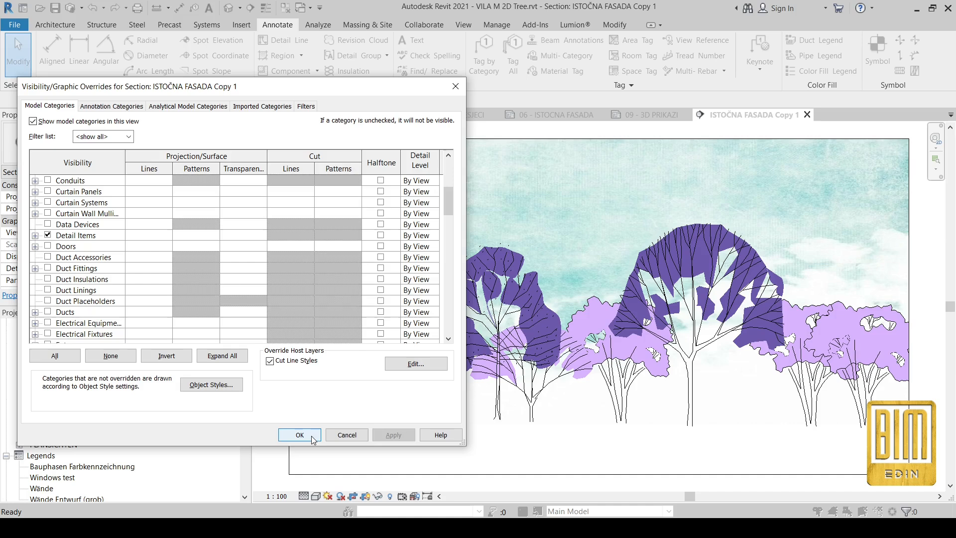
left_click(299, 435)
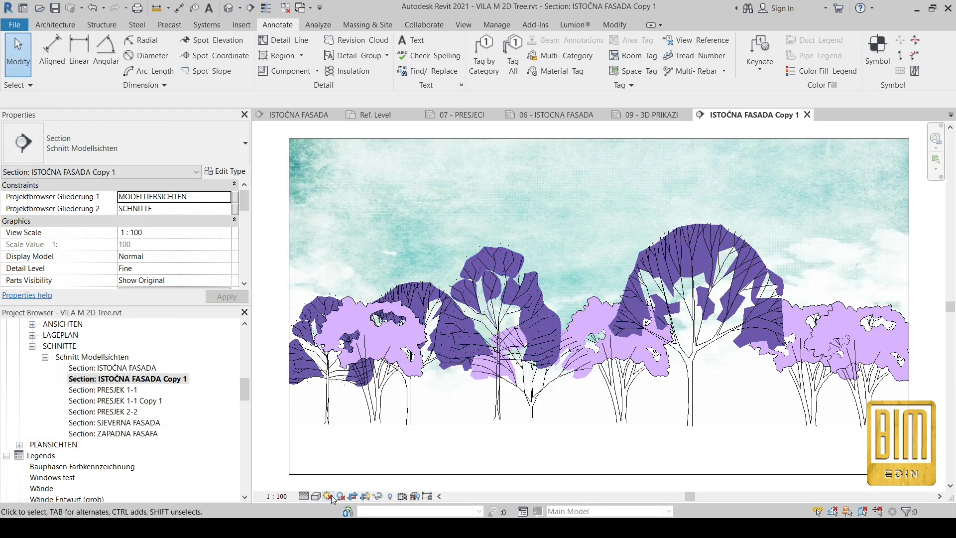
Step: Reset Temporary Hide/Isolate in ISTOČNA FASADA so the villa and sky reappear
left_click(315, 496)
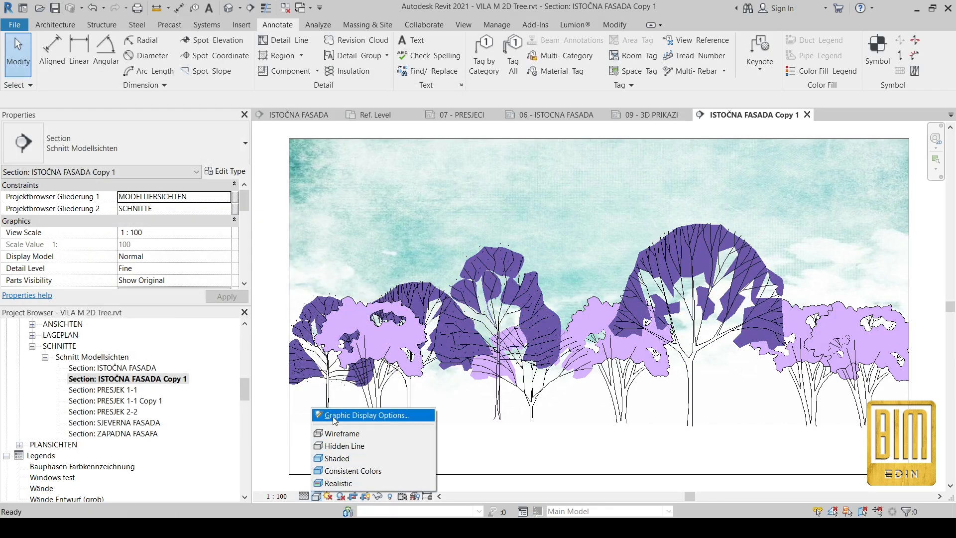
mouse_move(275, 233)
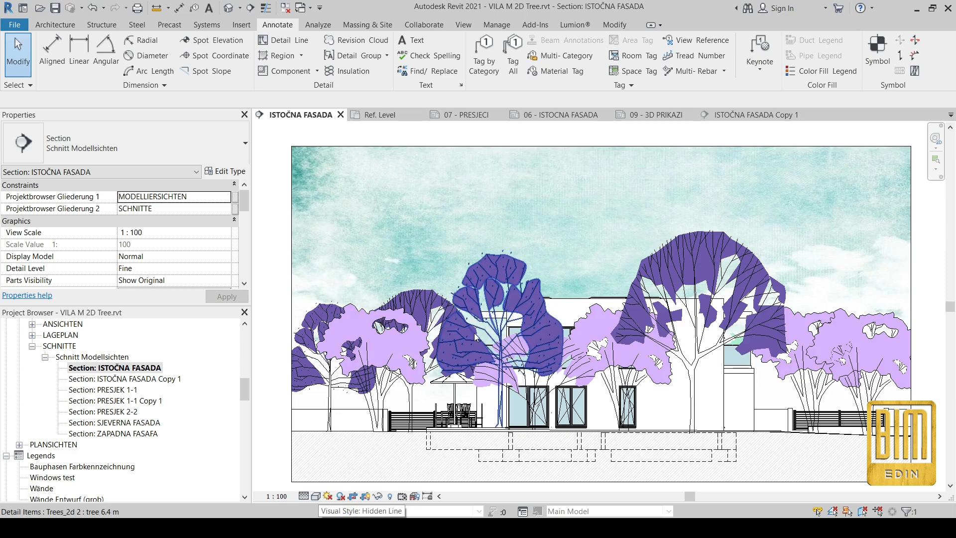
right_click(489, 342)
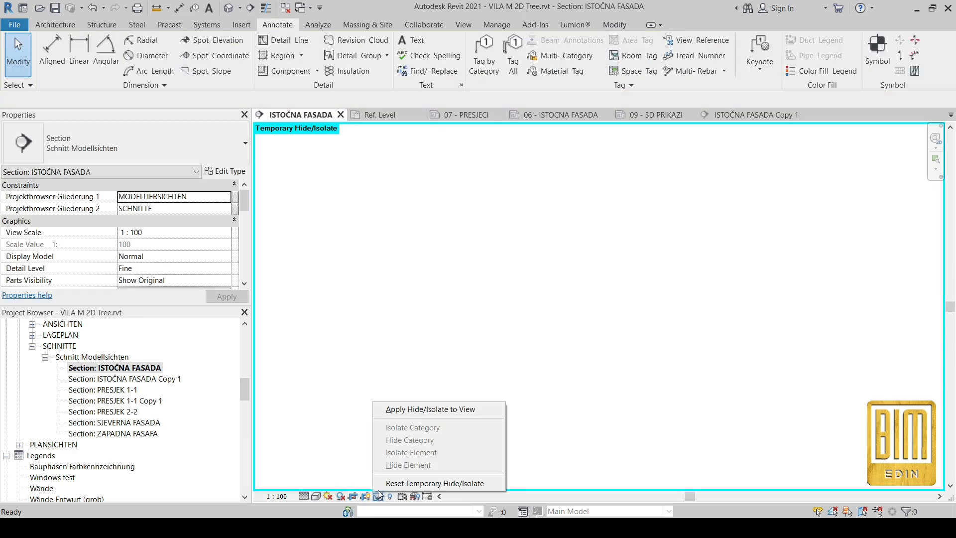
left_click(435, 483)
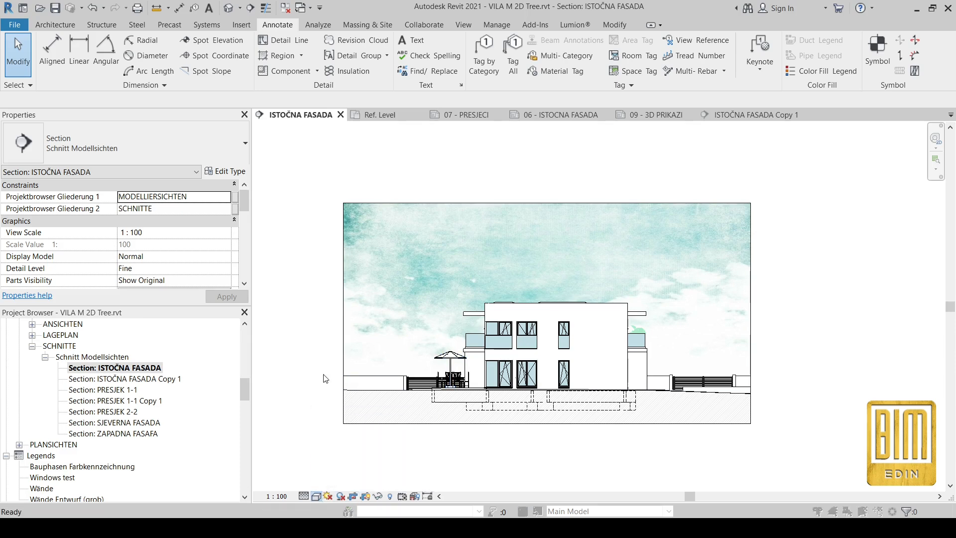
Step: Check Graphic Display Options, then scroll the Project Browser toward sheet 06 - ISTOCNA FASADA
left_click(316, 496)
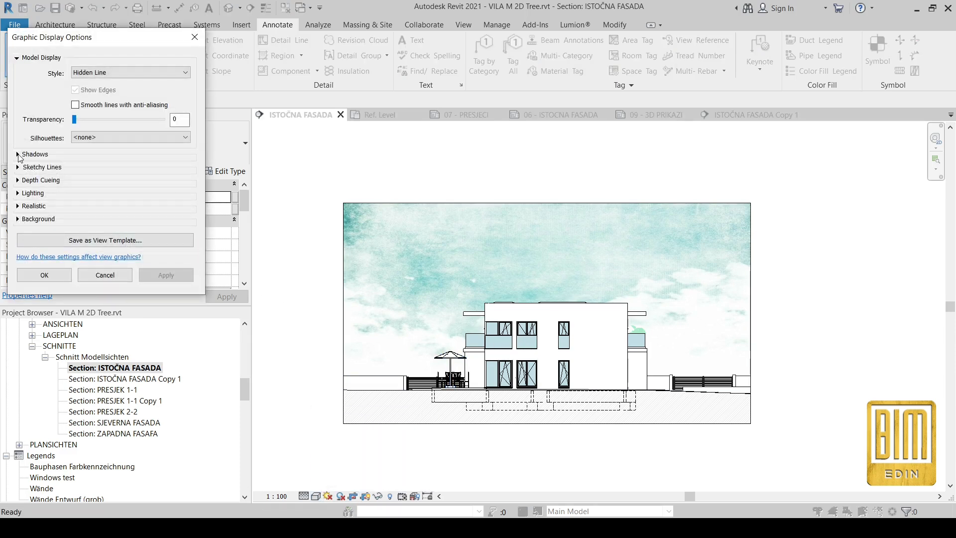
left_click(128, 237)
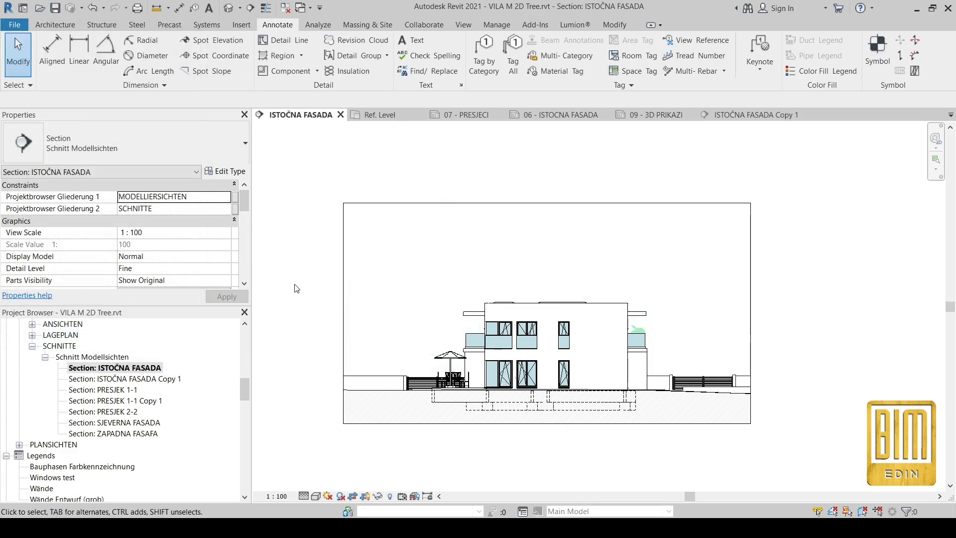
scroll("down", 3)
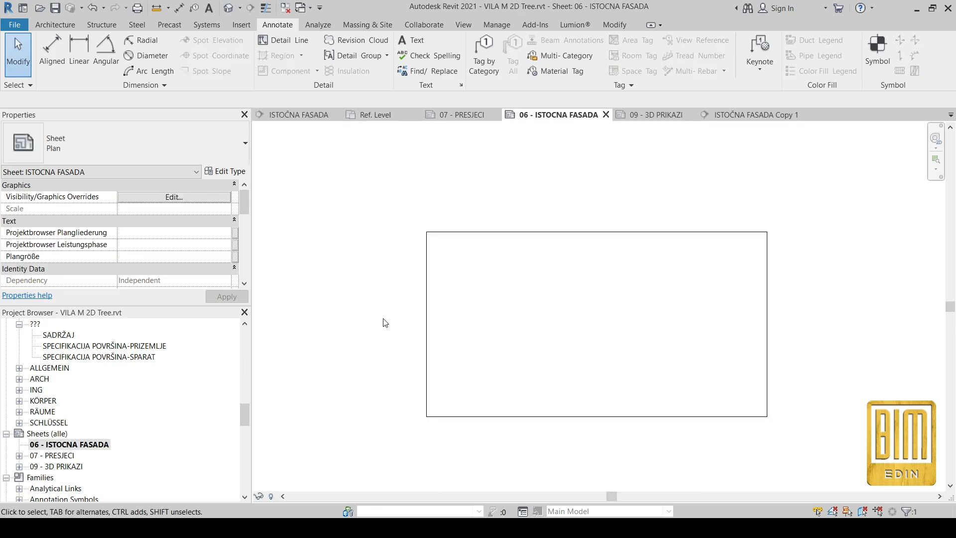
Step: Activate the sheet's elevation viewport and select the large tree behind the house
left_click(125, 368)
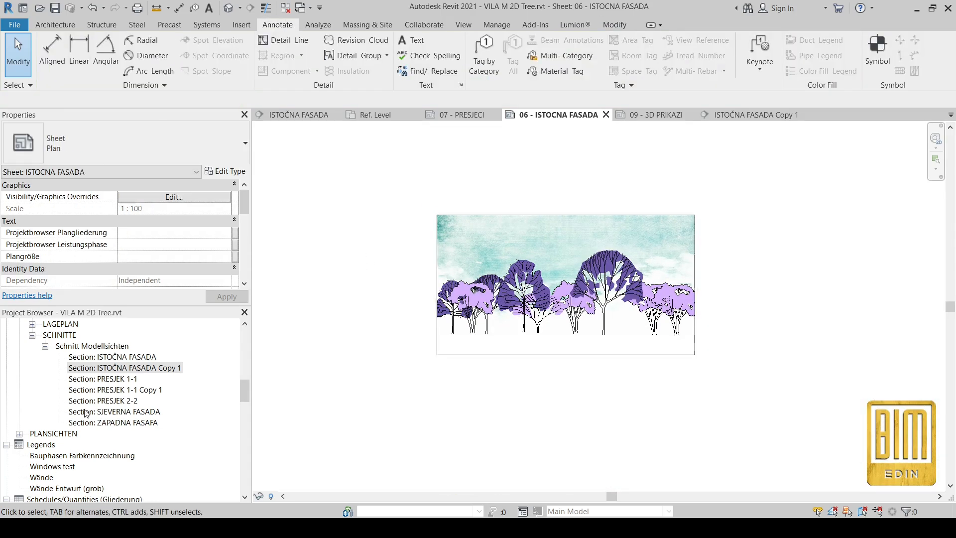
left_click(565, 284)
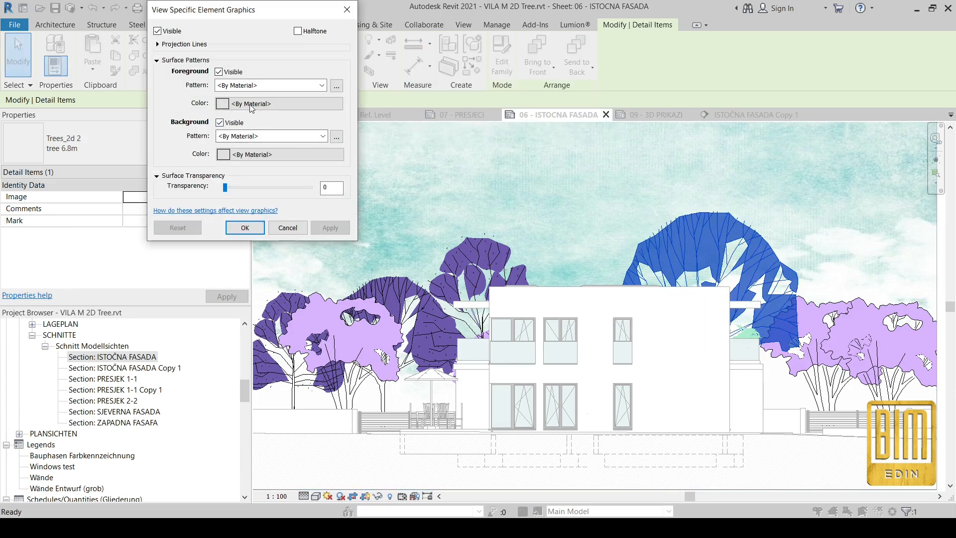
Step: Give the large tree a teal-grey solid fill override
left_click(321, 84)
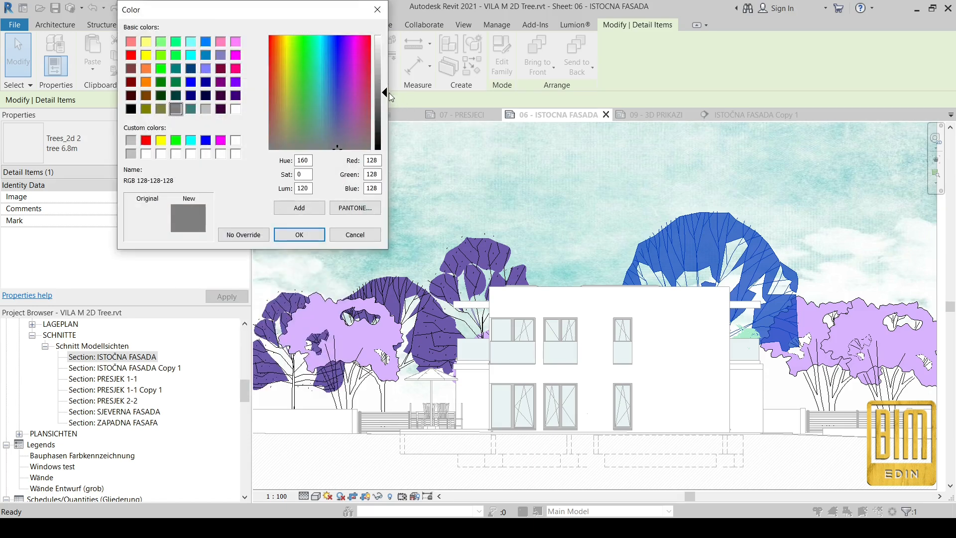
left_click(299, 235)
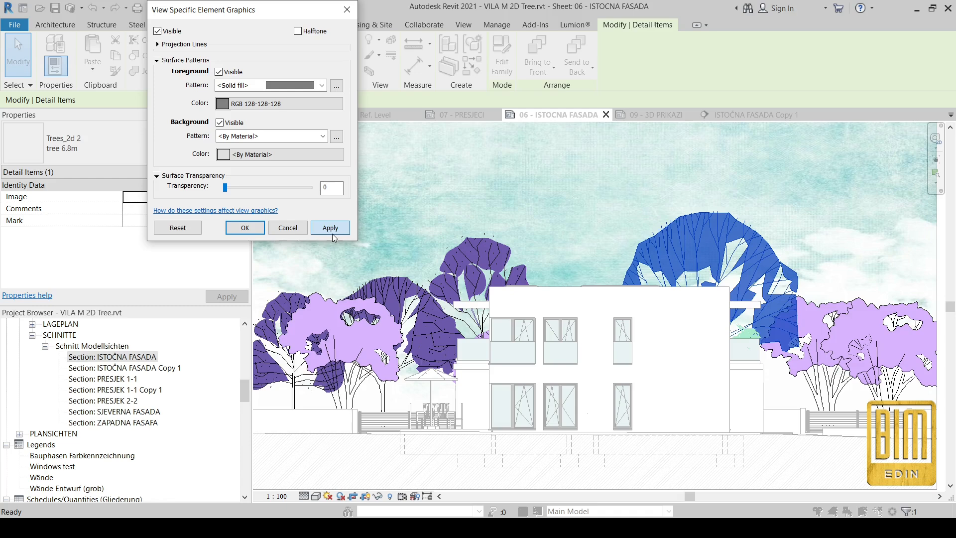
left_click(244, 227)
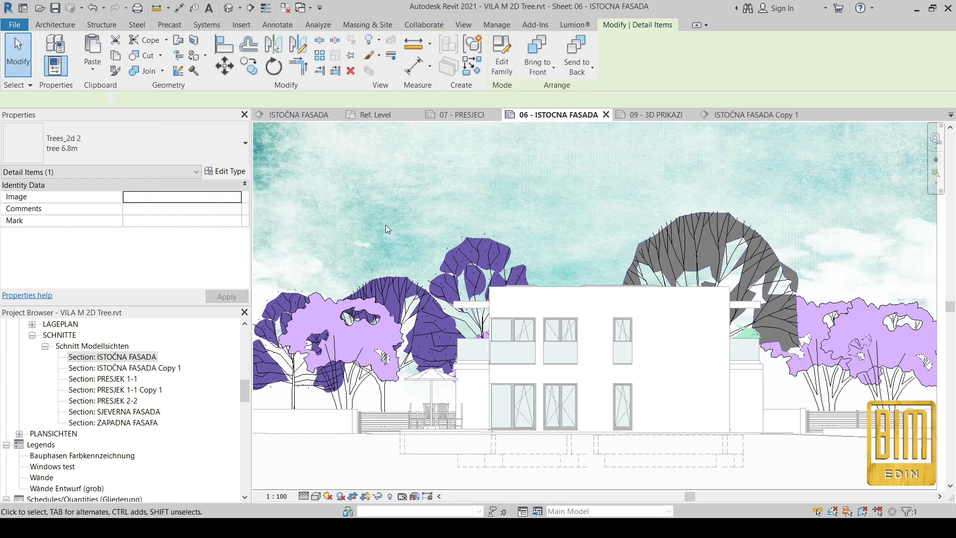
left_click(701, 256)
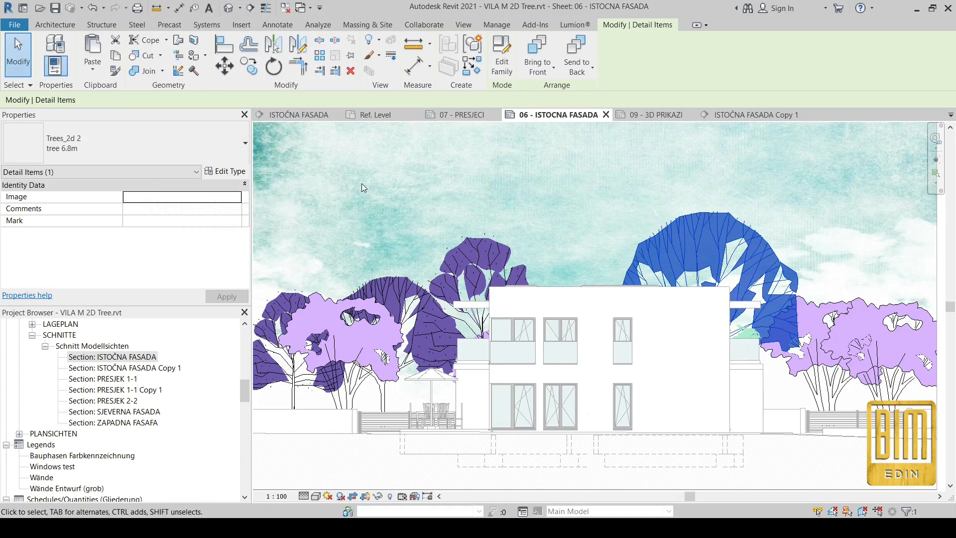
left_click(229, 171)
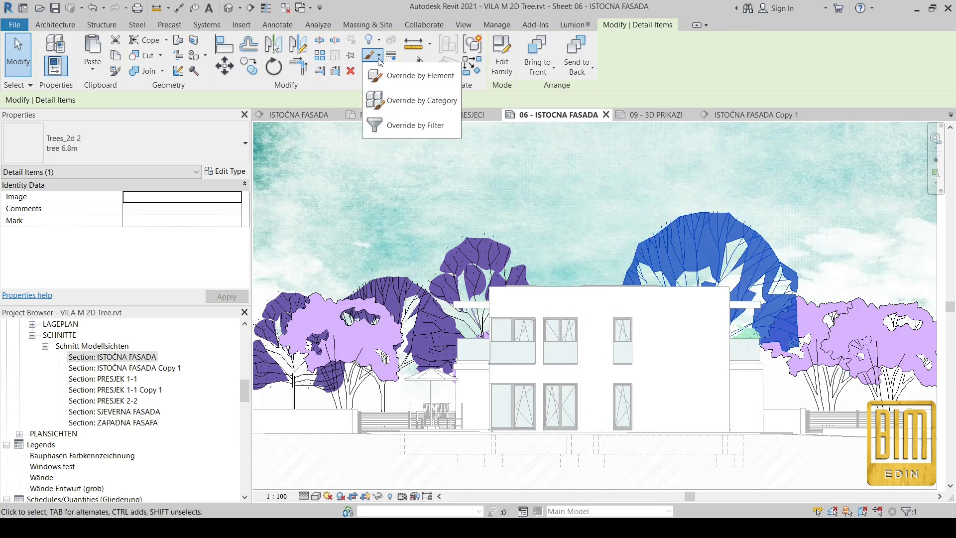
left_click(419, 76)
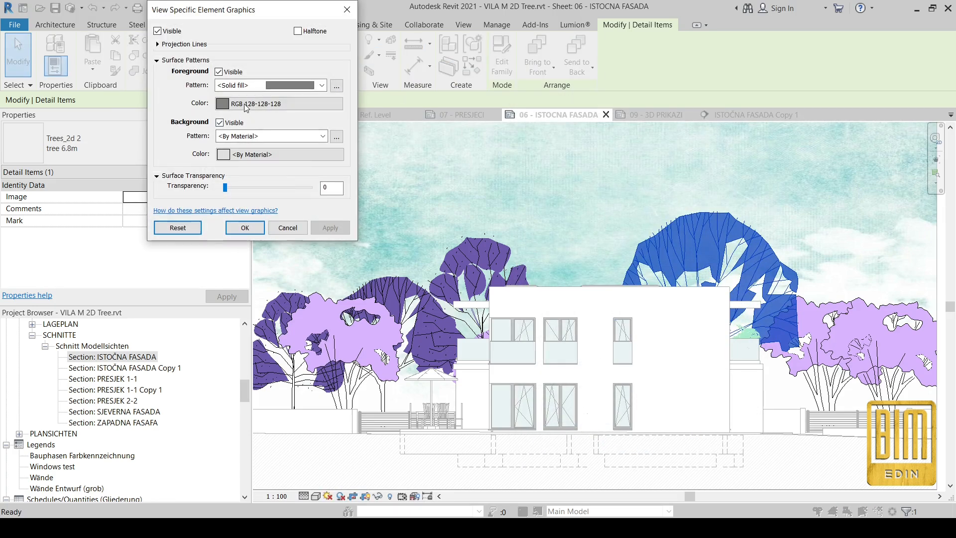
left_click(223, 103)
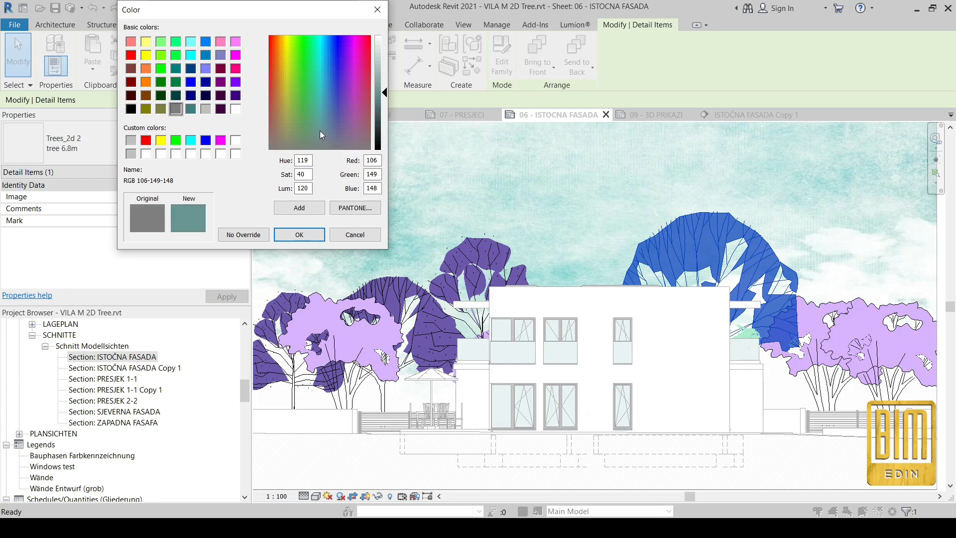
left_click(299, 234)
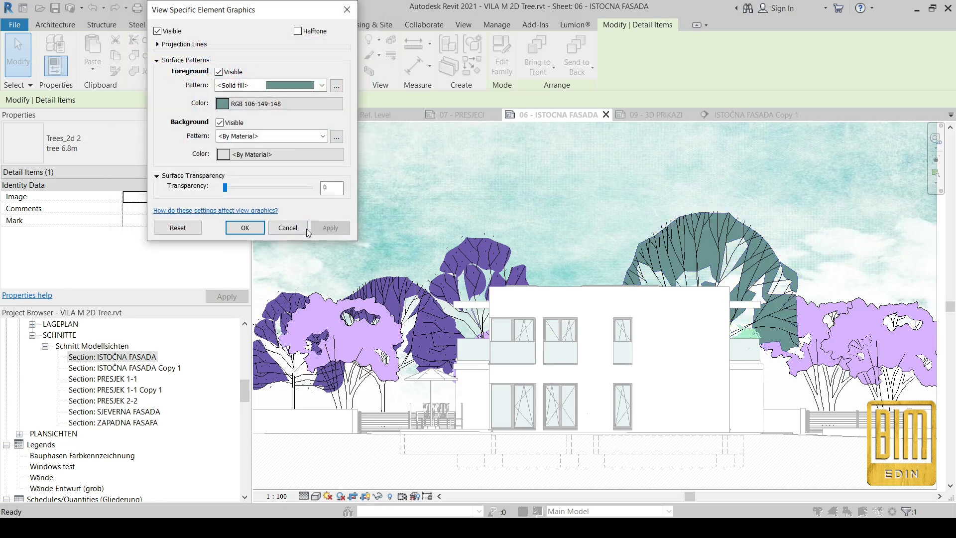
left_click(244, 228)
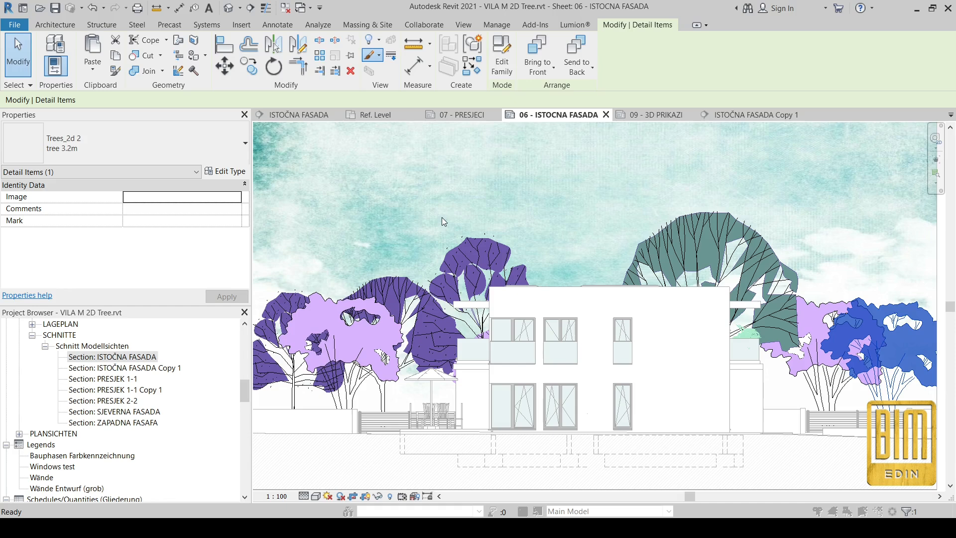
Step: Fill the small right tree with a blue-grey colour
left_click(321, 85)
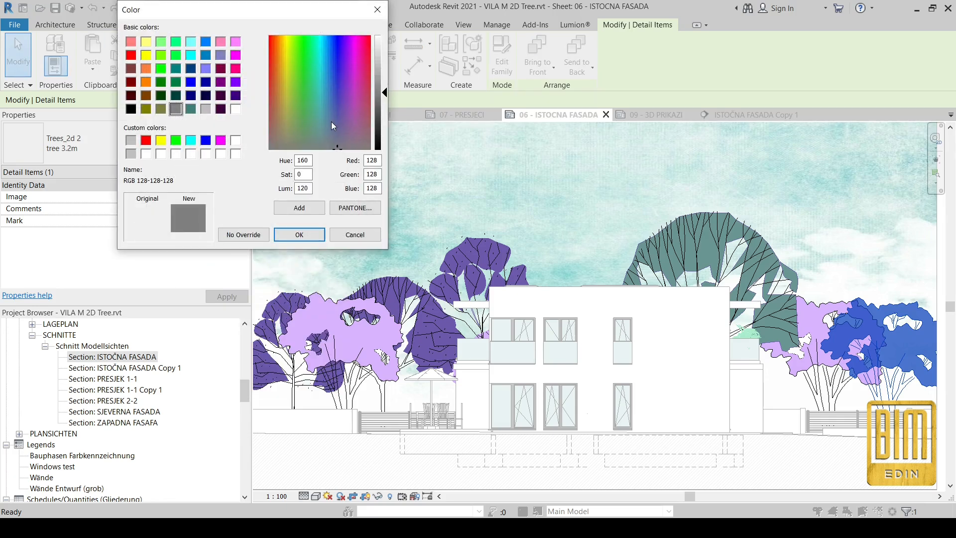
left_click(324, 122)
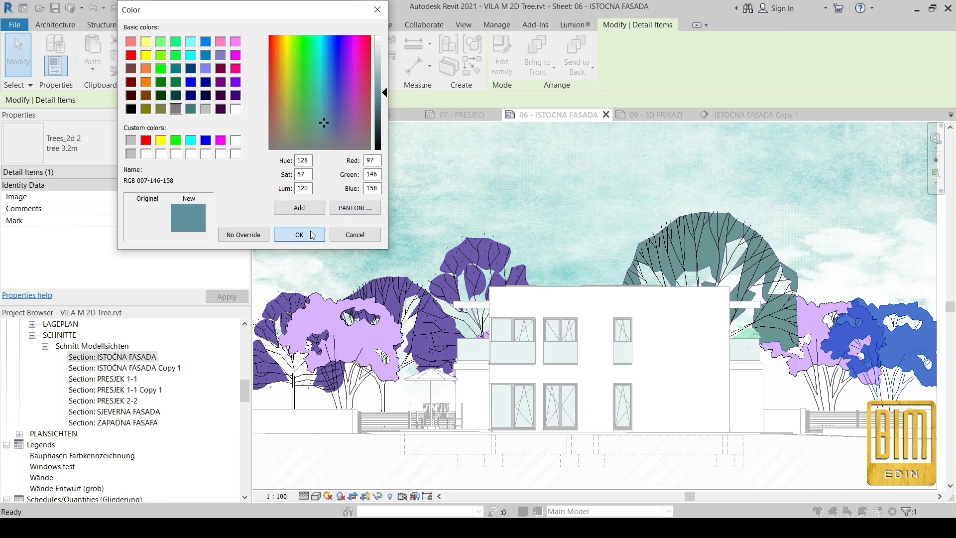
left_click(299, 234)
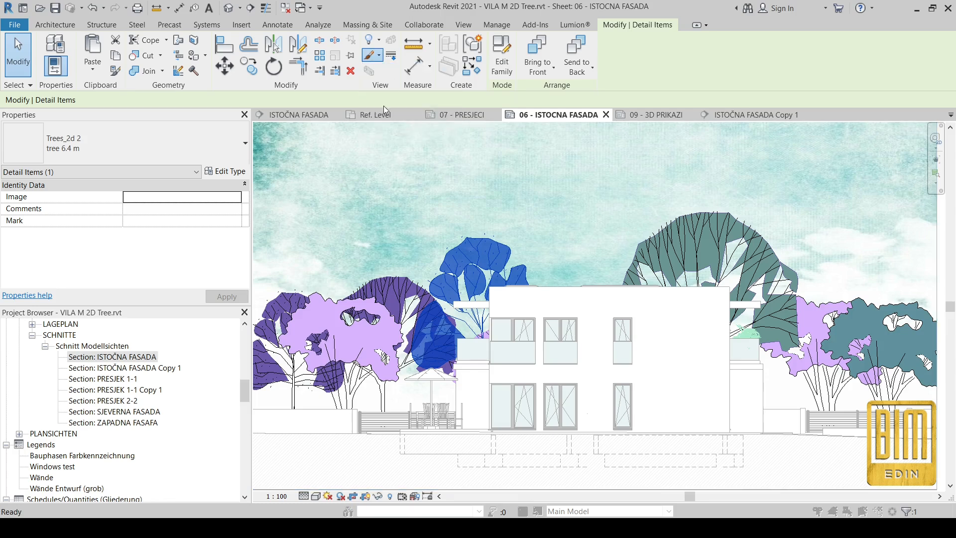
Step: Fill the tree behind the house with light grey
left_click(321, 84)
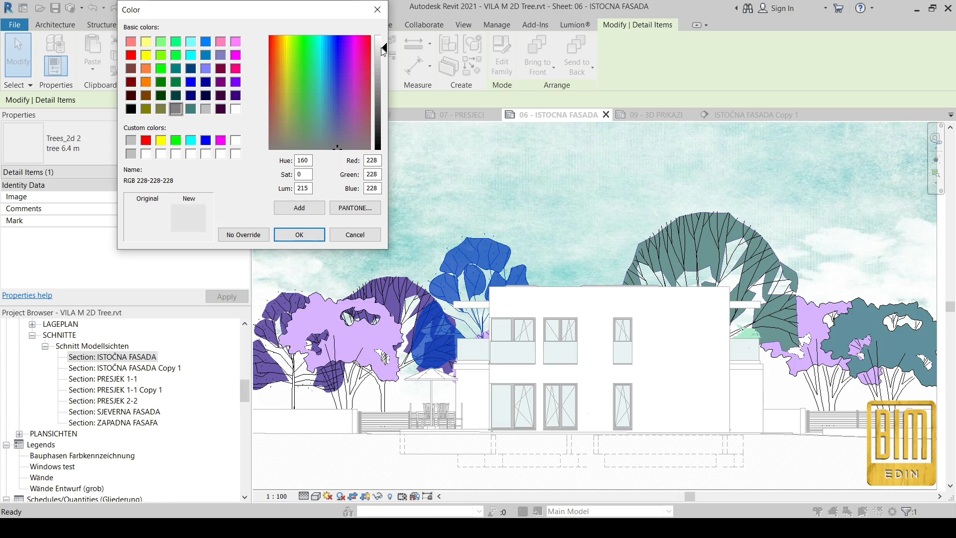
left_click(299, 235)
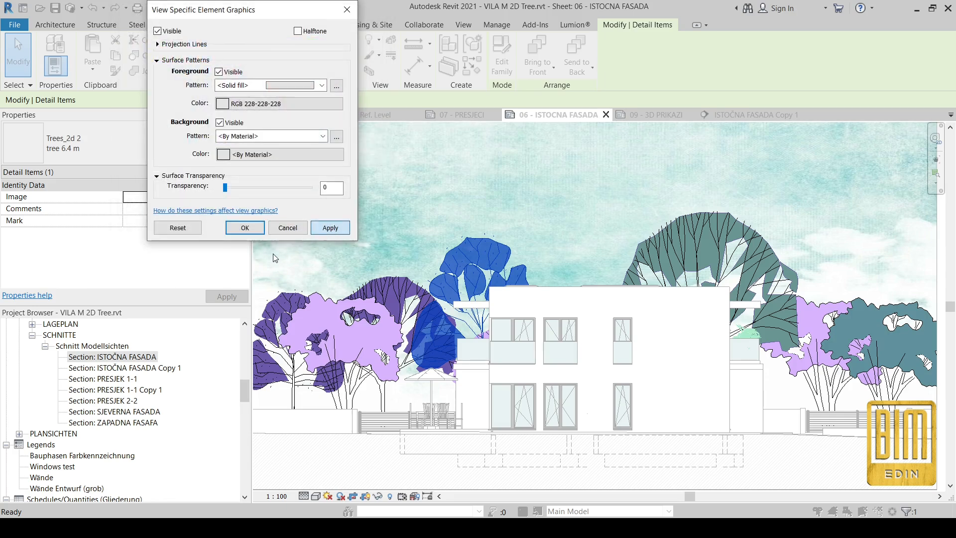
left_click(245, 227)
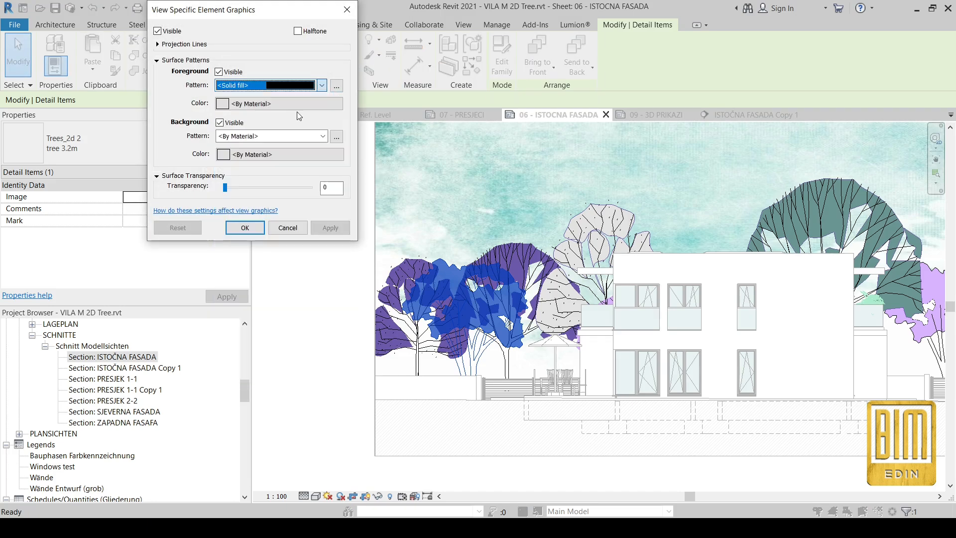
Step: Override the left tree's fill colour to pale blue, RGB 175-214-222
left_click(223, 103)
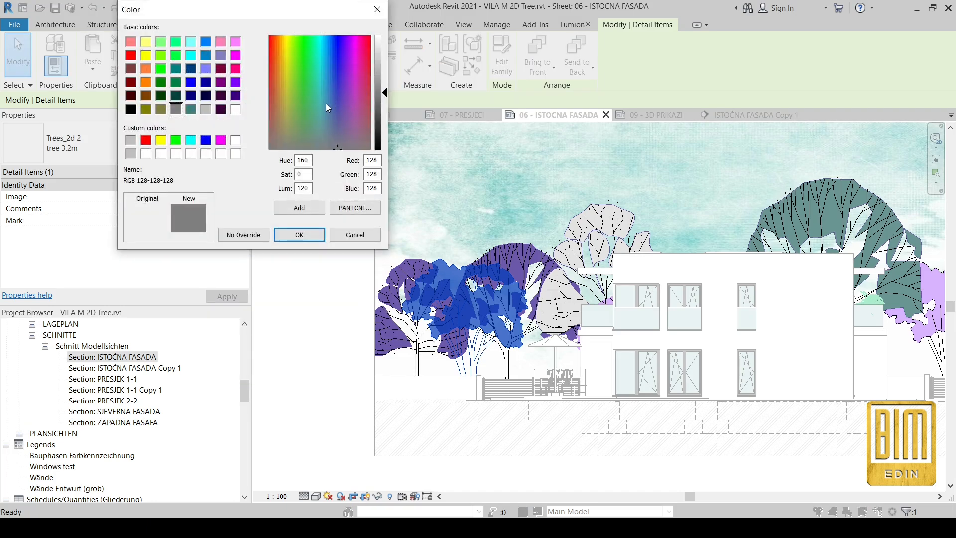
left_click(324, 102)
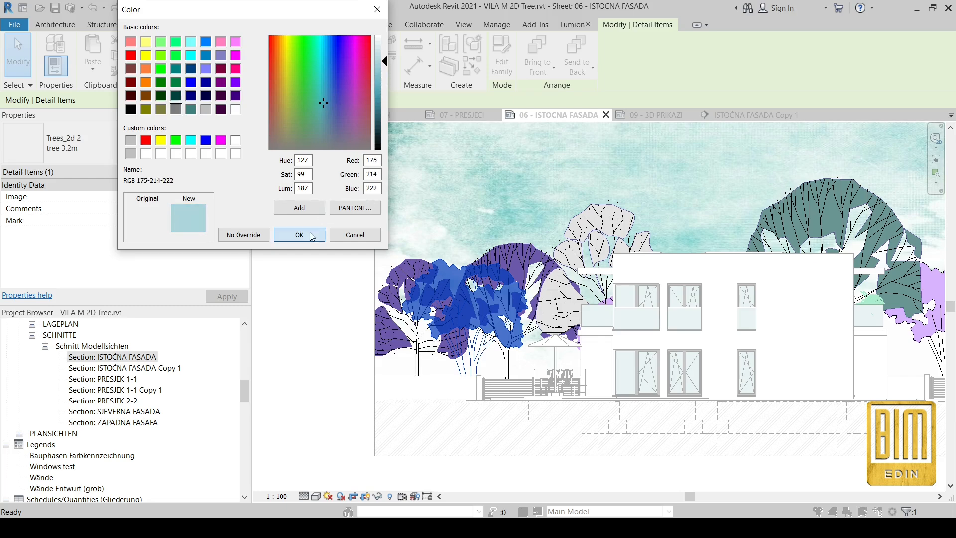
left_click(298, 235)
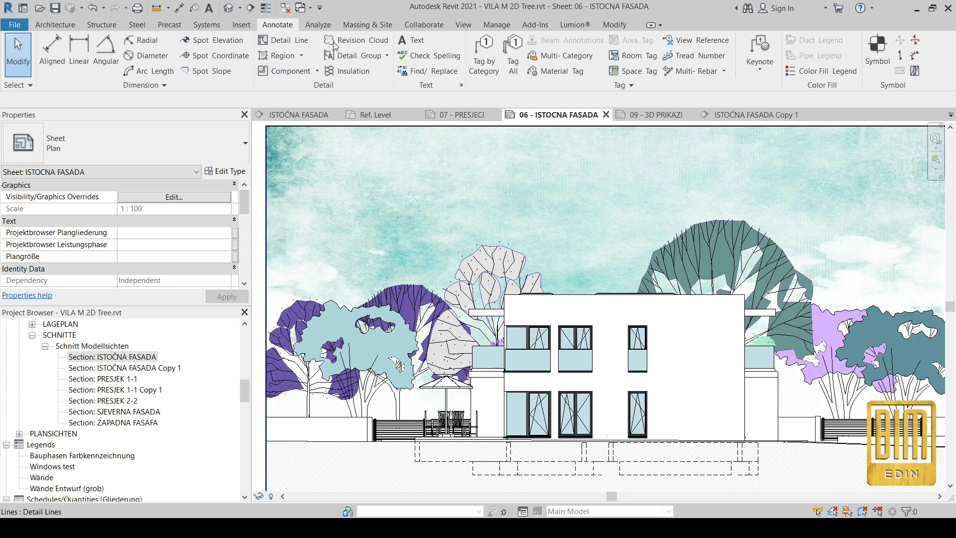
Step: Place a text note with letters e, t and z in the sky above the trees
left_click(410, 39)
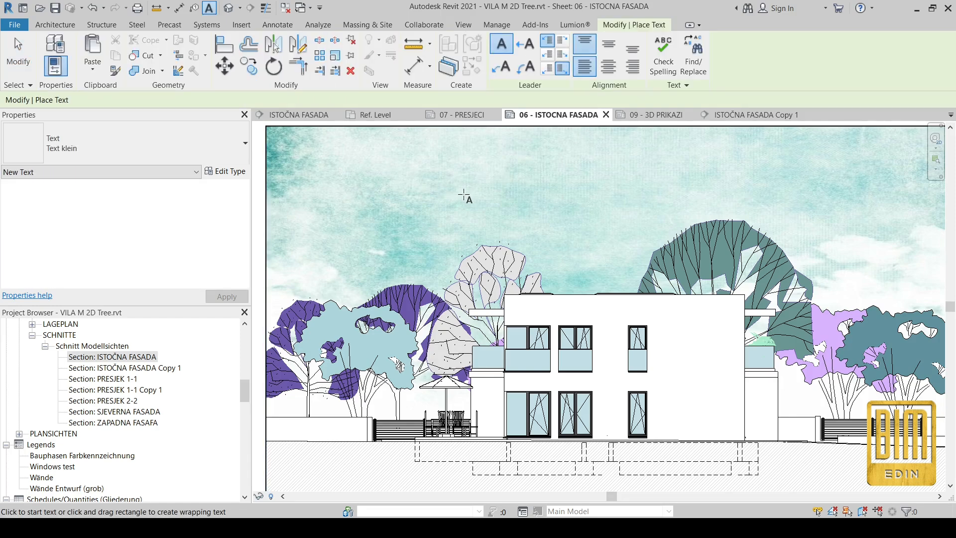
left_click(466, 194)
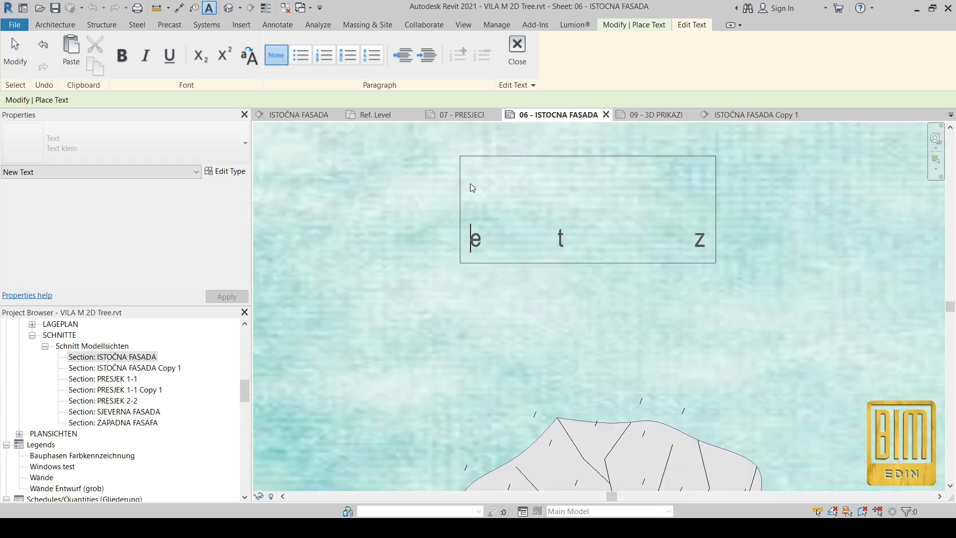
left_click(517, 52)
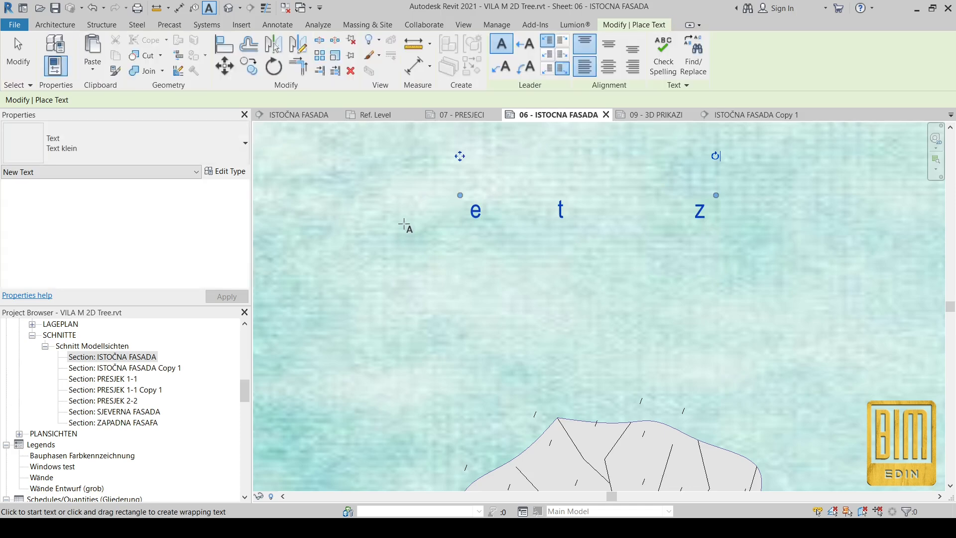
Step: Set the text note type's font to Birds of a Feather, turning letters into birds
left_click(560, 210)
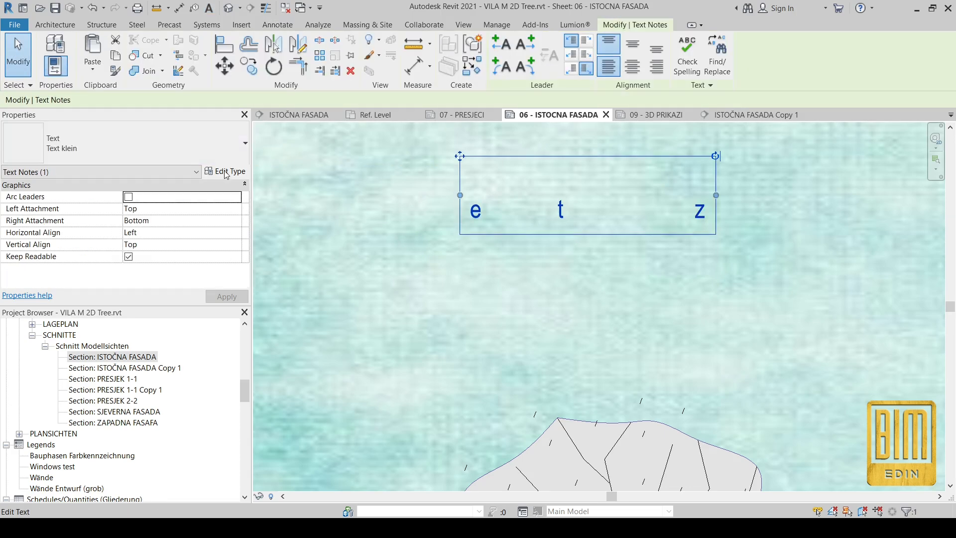
left_click(229, 171)
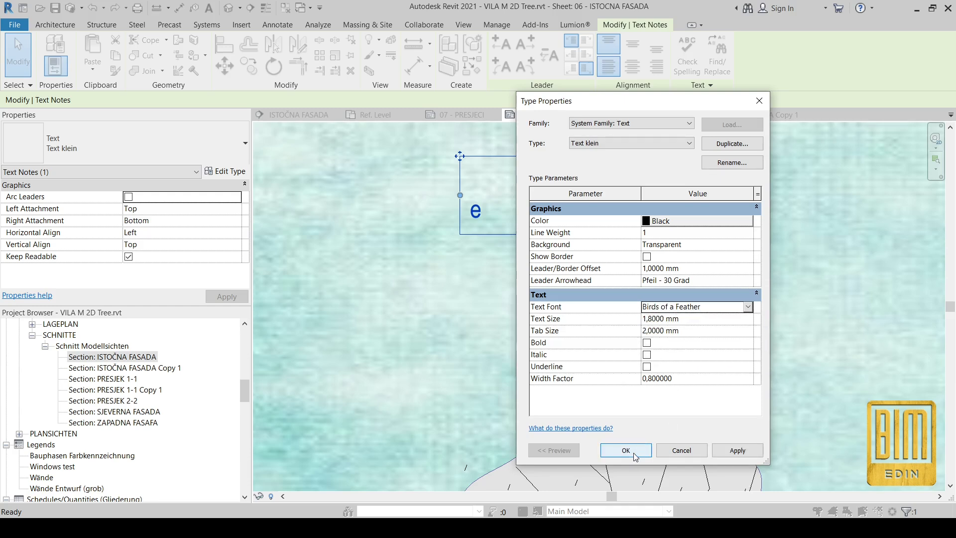
left_click(625, 451)
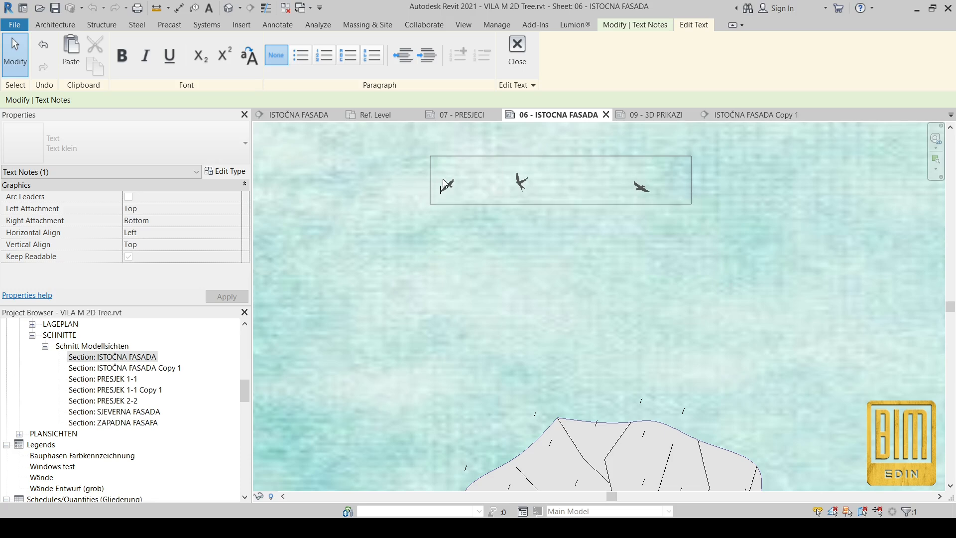
left_click(517, 48)
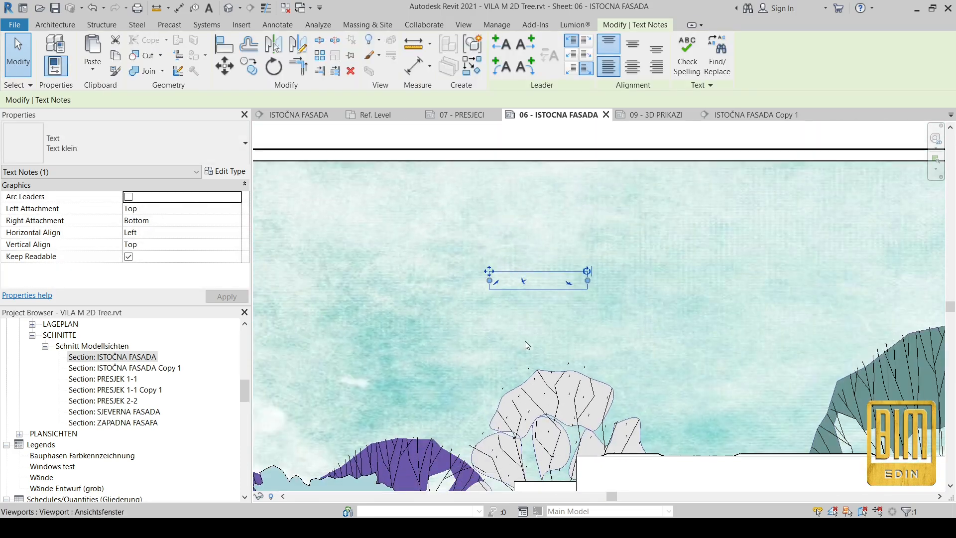
Step: Set the bird text note type's Text Size to 5 and spread more birds across the sky
left_click(229, 171)
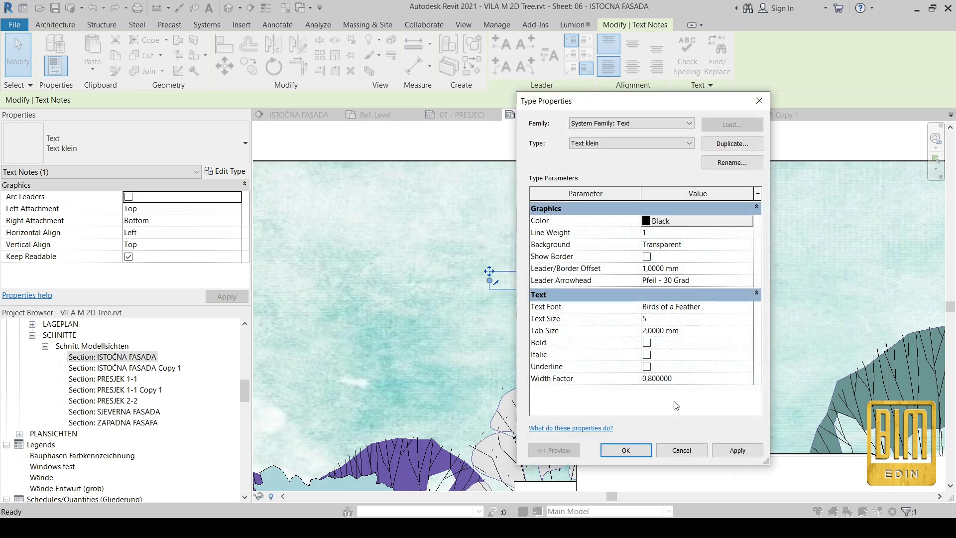
left_click(625, 450)
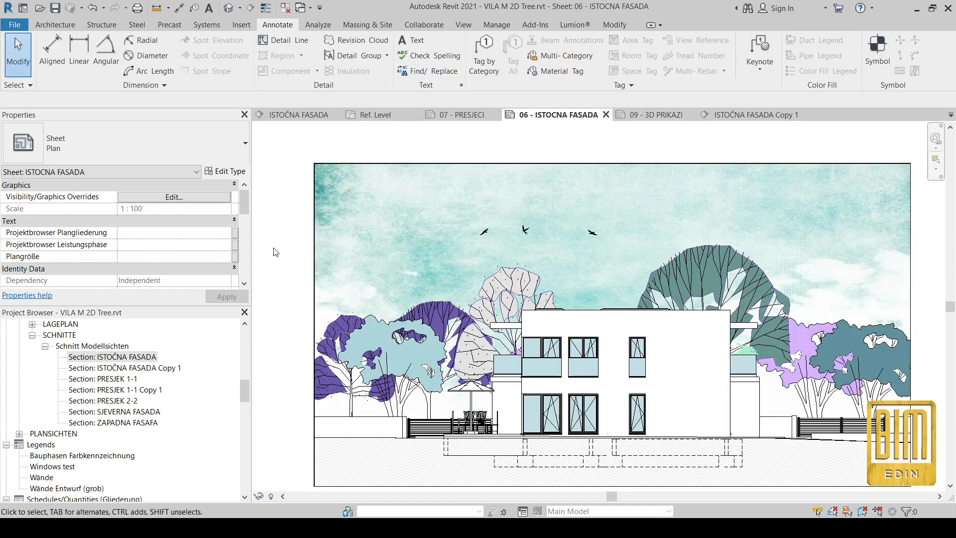
left_click(560, 222)
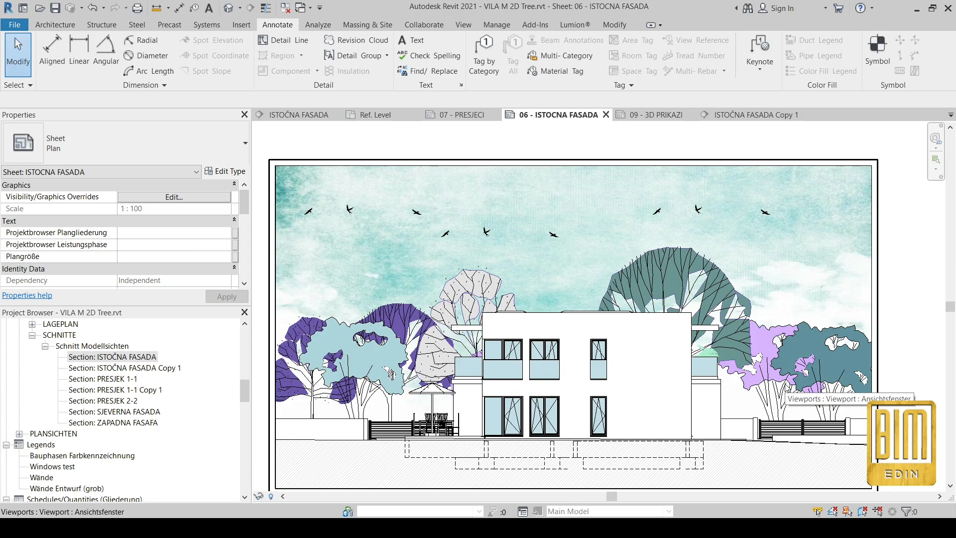
mouse_move(494, 319)
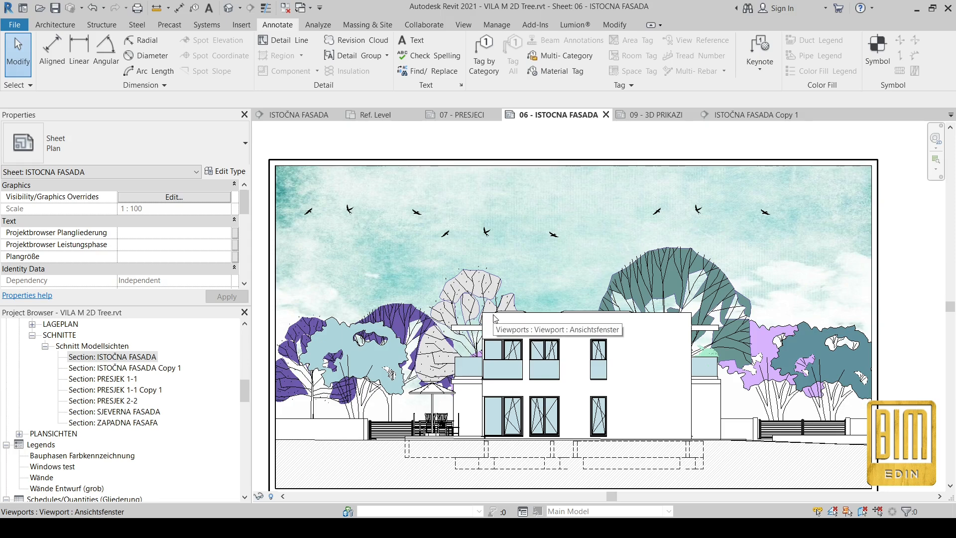
mouse_move(690, 368)
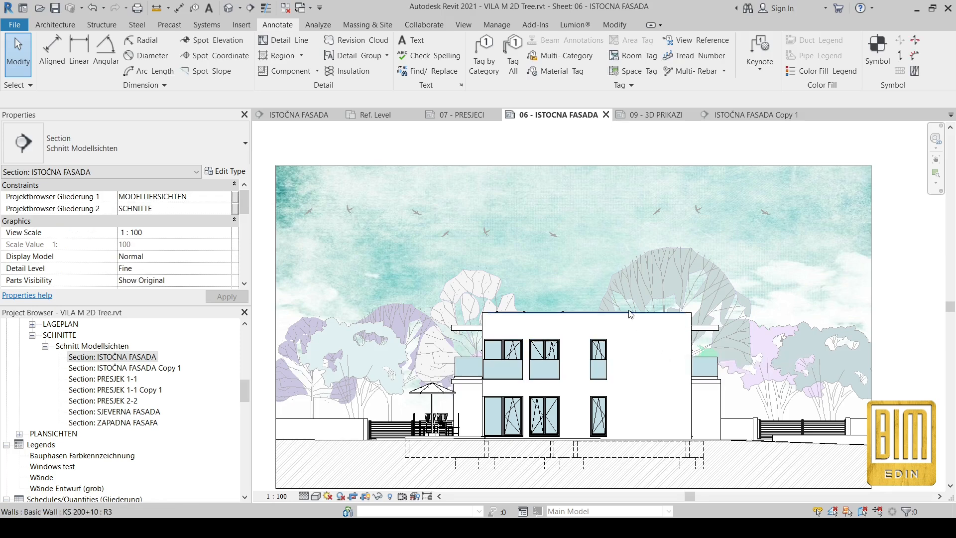
Step: Change the wall type's FASADNI MALTER plaster material colour to grey and confirm all dialogs
left_click(586, 317)
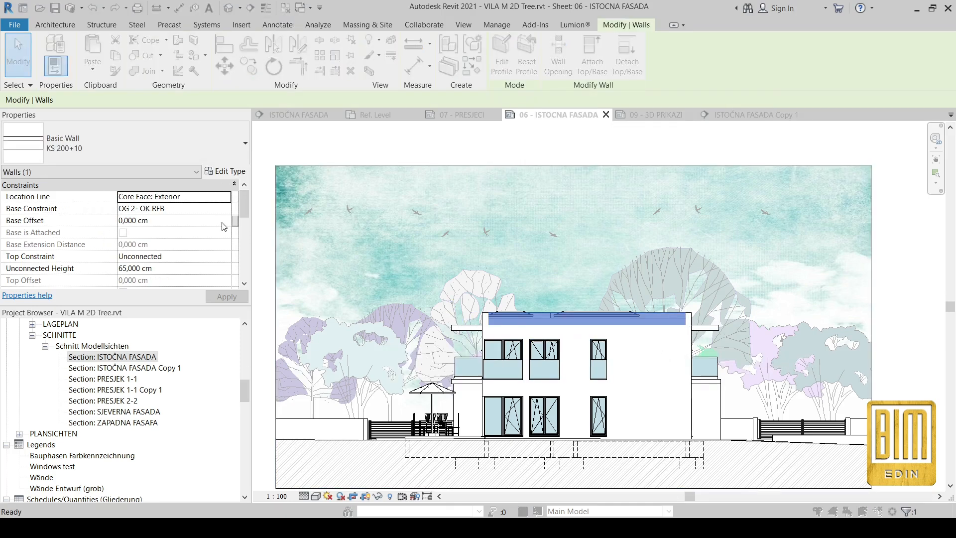
left_click(229, 171)
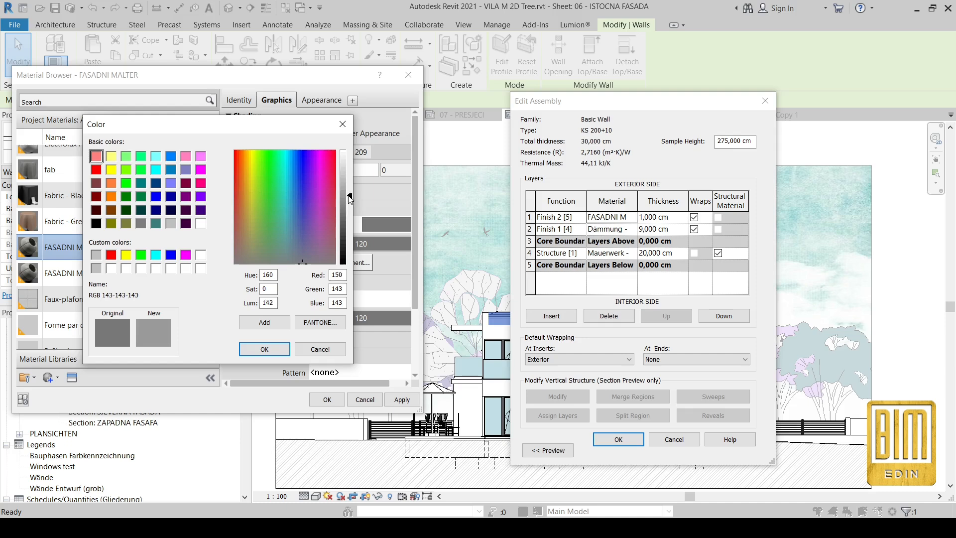
left_click(264, 349)
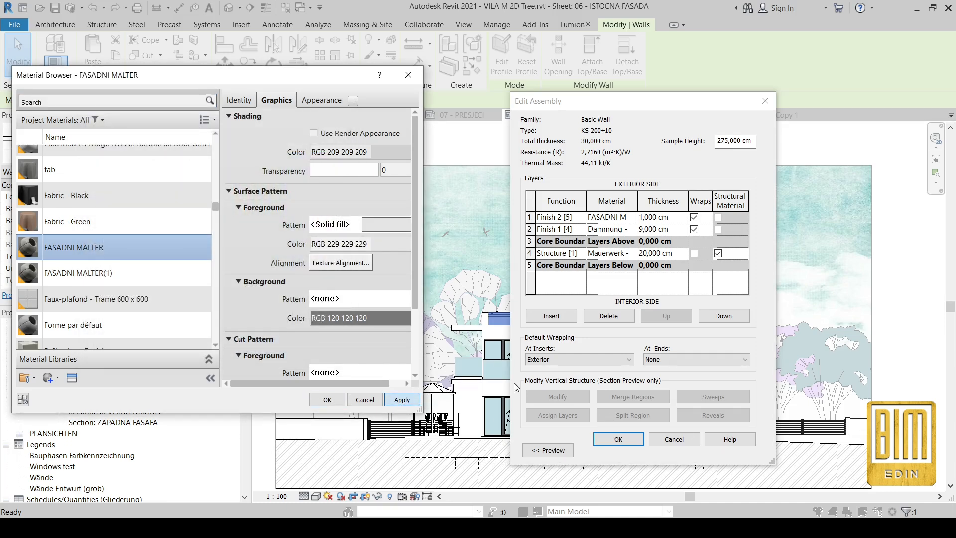
left_click(326, 400)
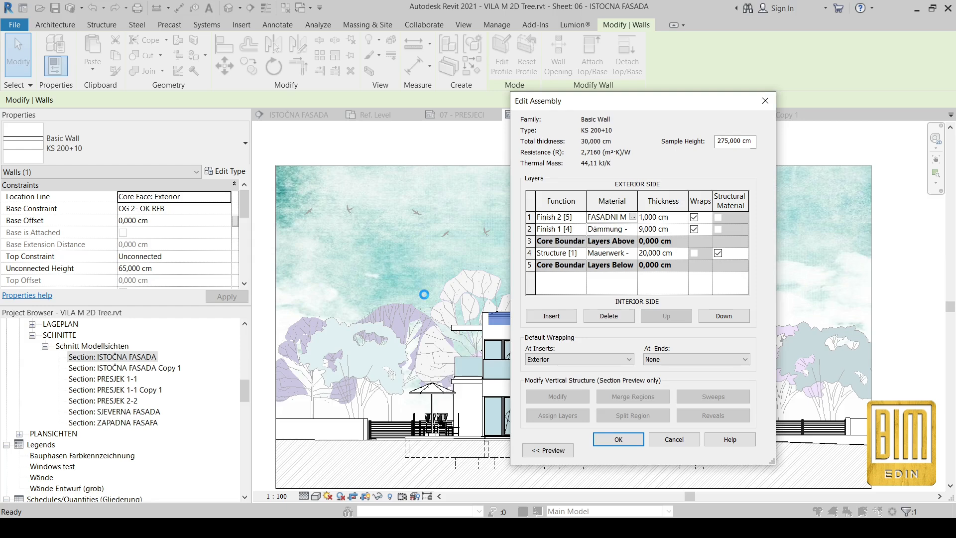
left_click(617, 440)
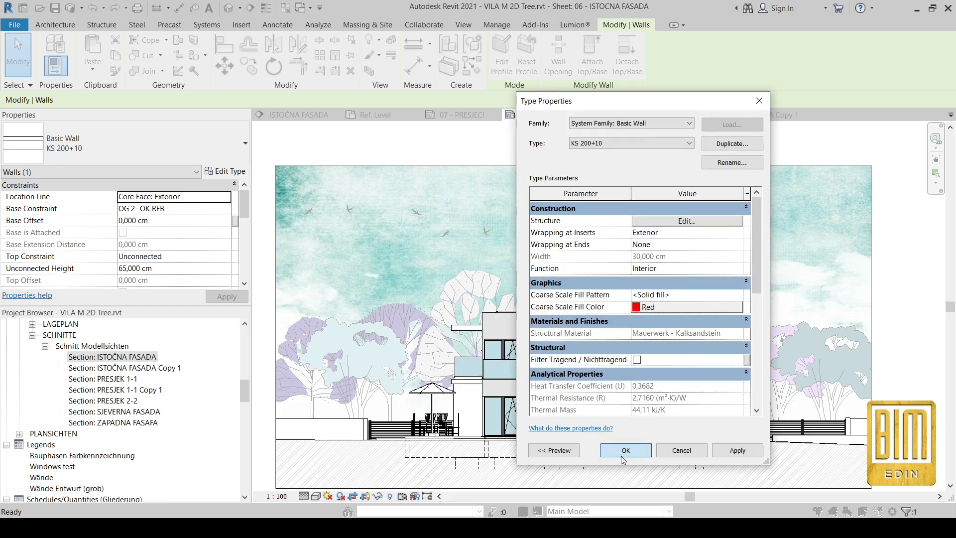
left_click(625, 450)
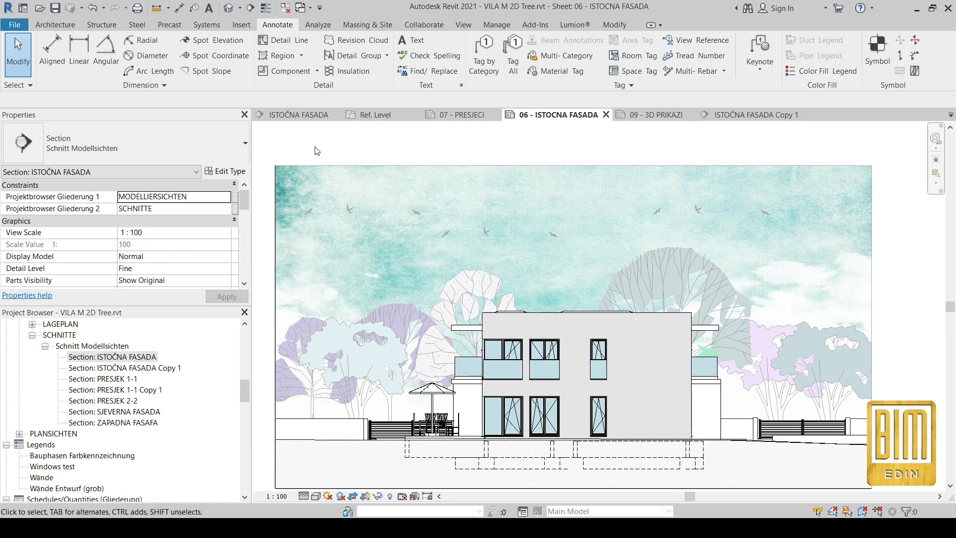
Step: Select both lower side walls and override their graphics with a grey surface colour
left_click(723, 438)
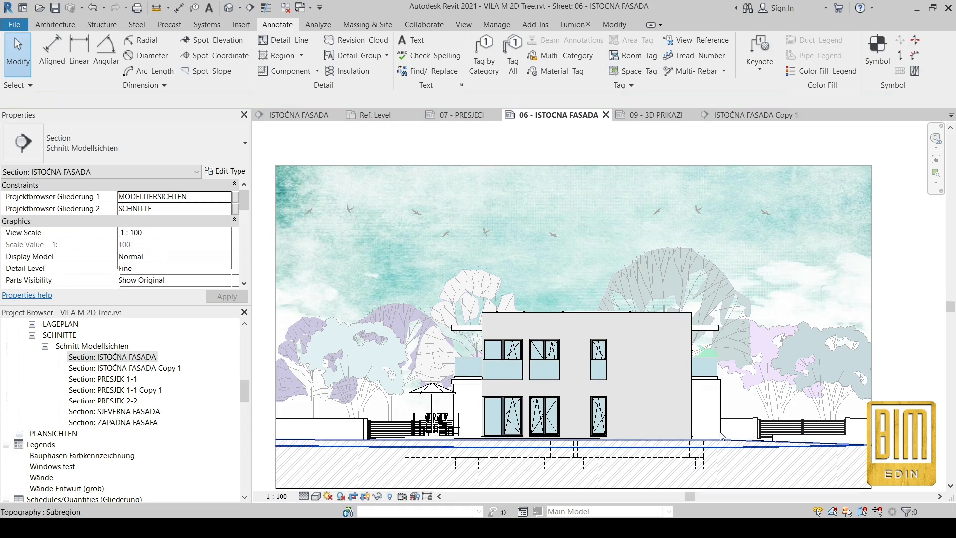
mouse_move(720, 407)
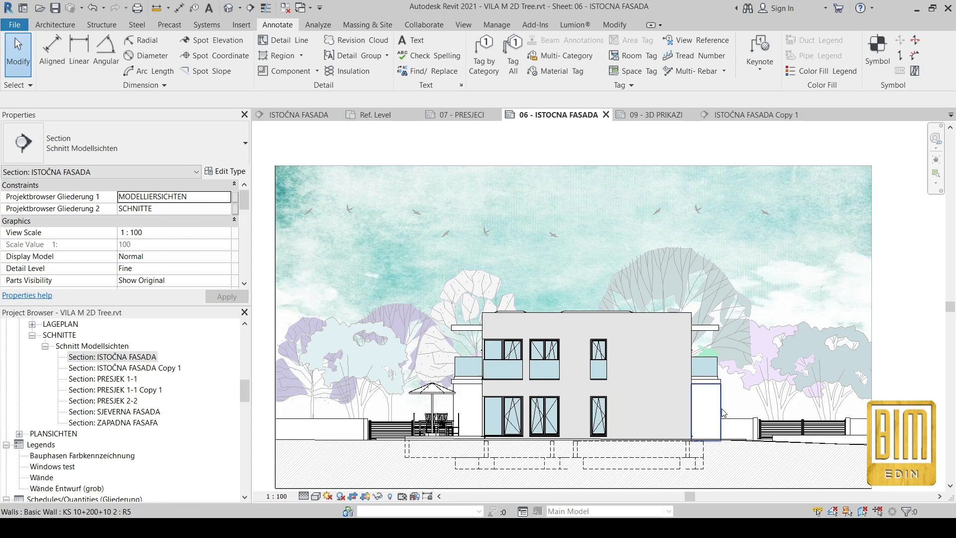
right_click(708, 384)
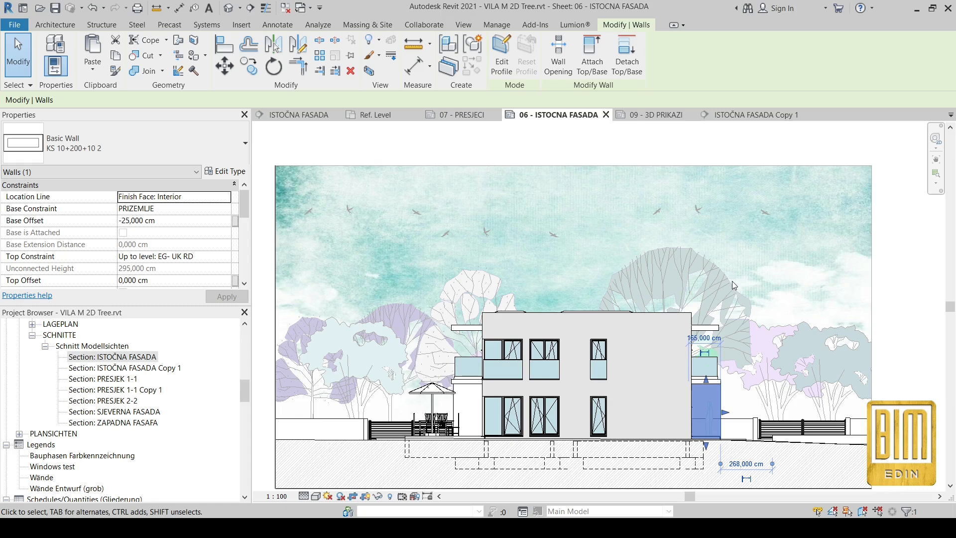
left_click(600, 418)
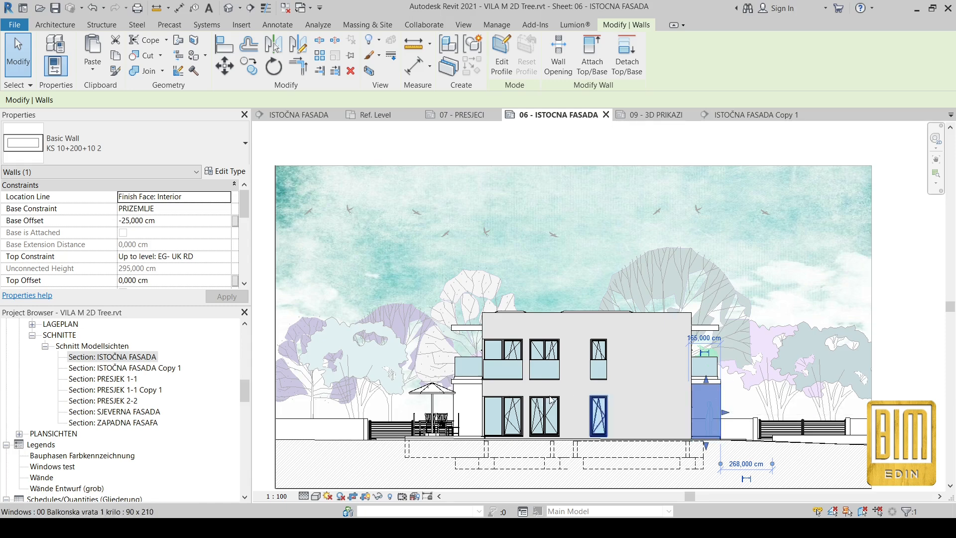
left_click(468, 408)
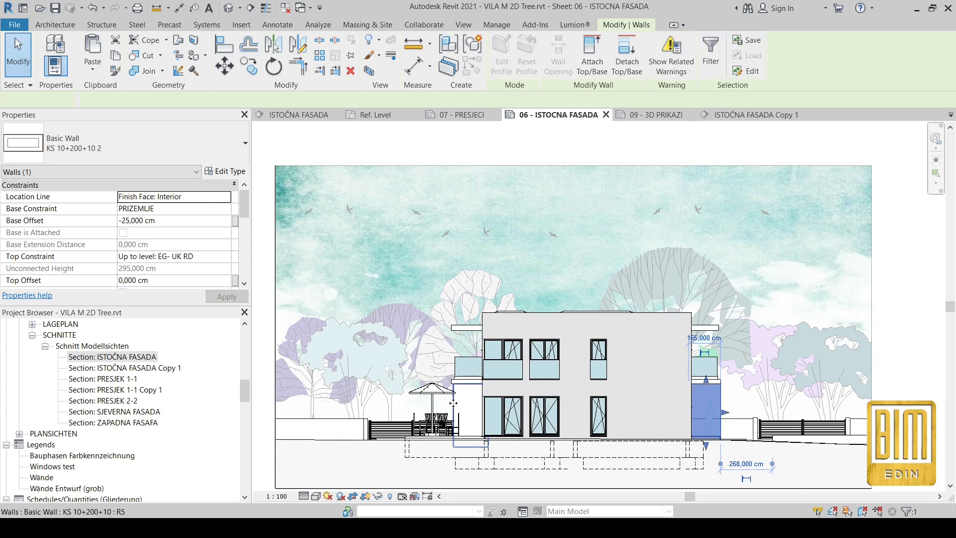
left_click(372, 54)
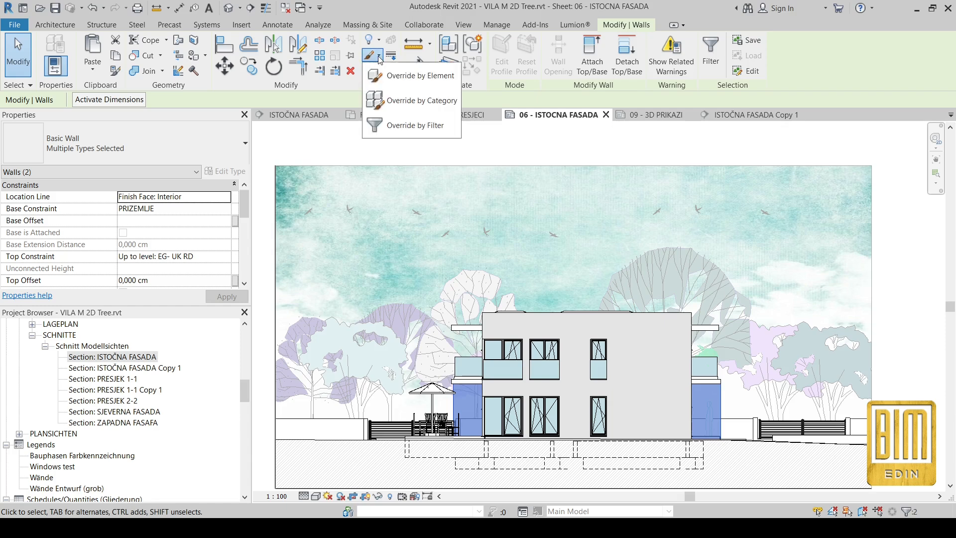
left_click(419, 75)
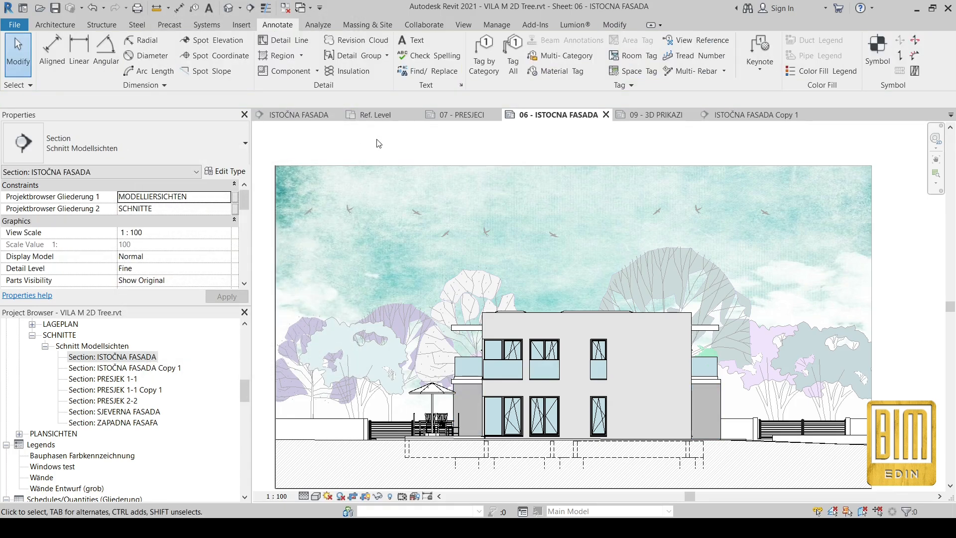
left_click(631, 464)
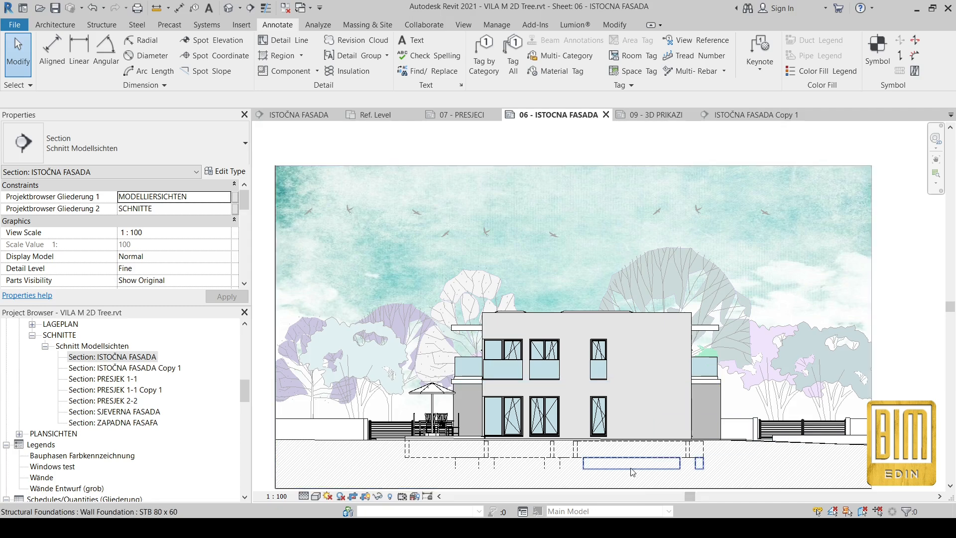
mouse_move(601, 479)
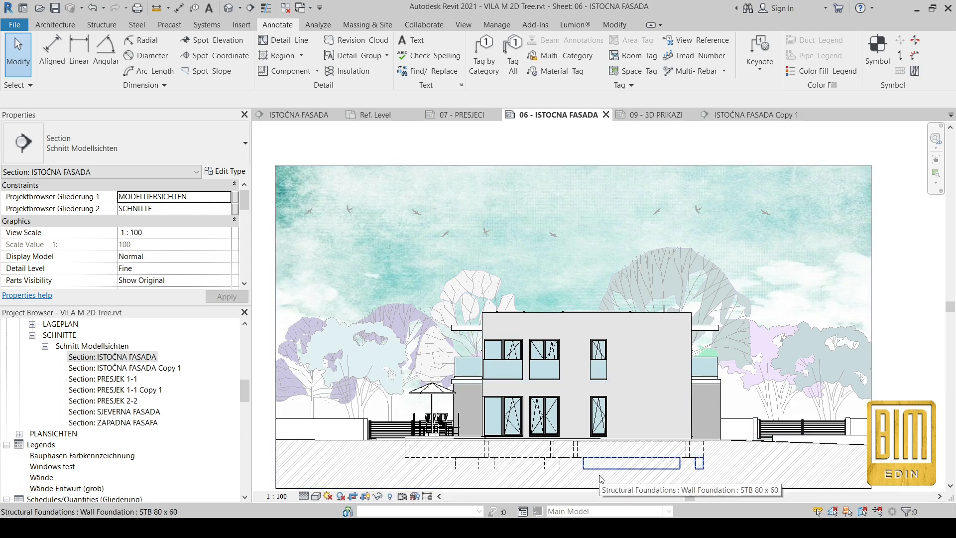